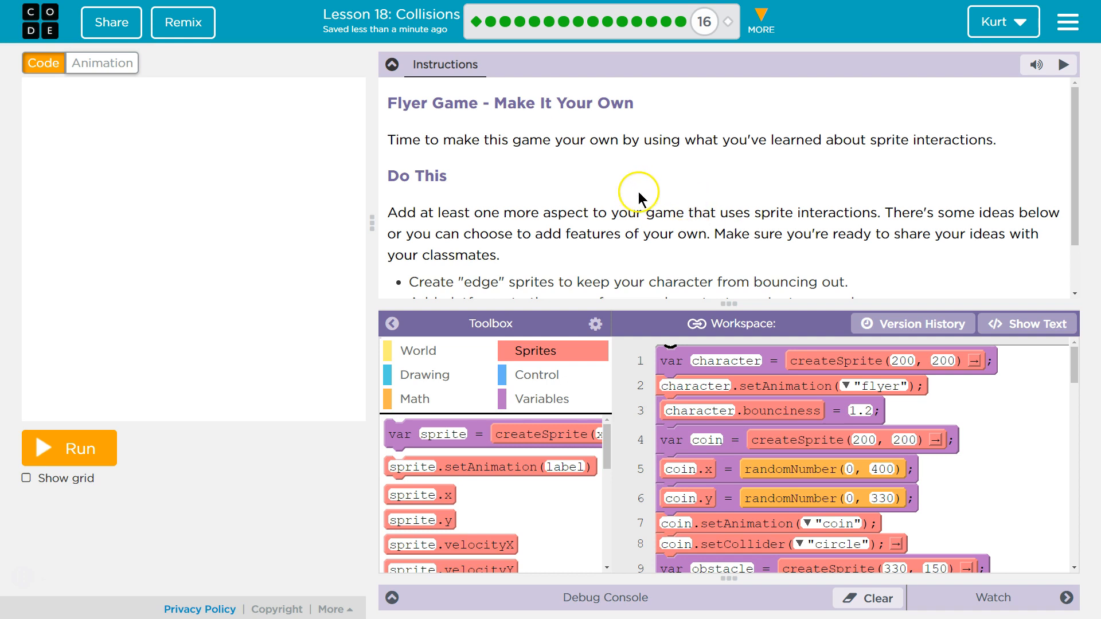
Step: Test-run the flyer game once, then collapse the Instructions panel to enlarge the block code
{"action": "left_click", "coordinate": [67, 448]}
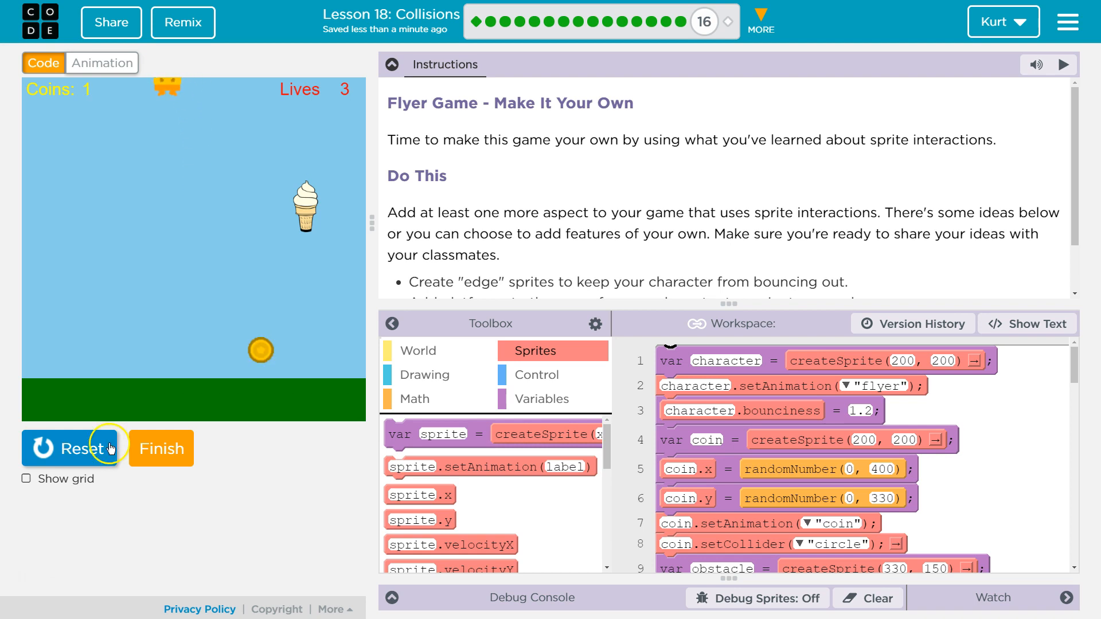
{"action": "left_click", "coordinate": [70, 449]}
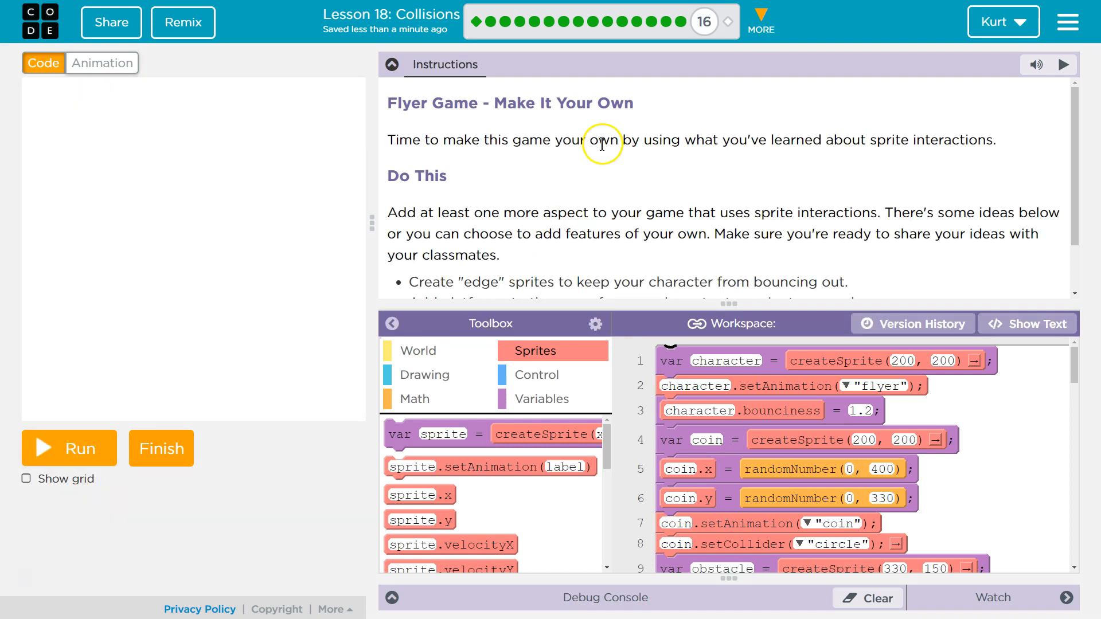
{"action": "mouse_move", "coordinate": [576, 145]}
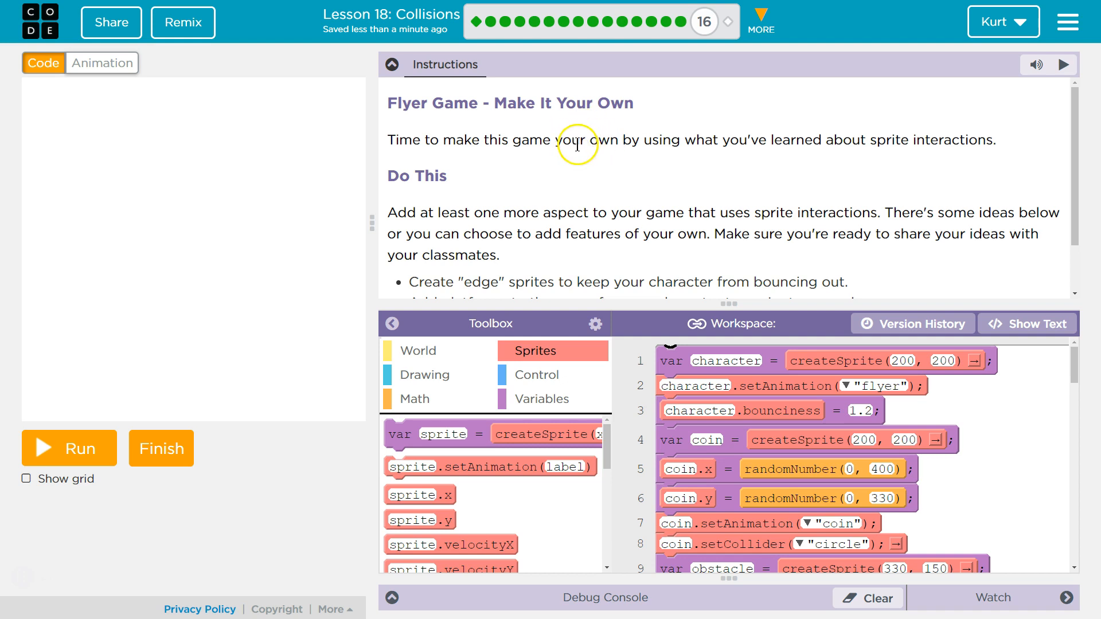
{"action": "mouse_move", "coordinate": [739, 155]}
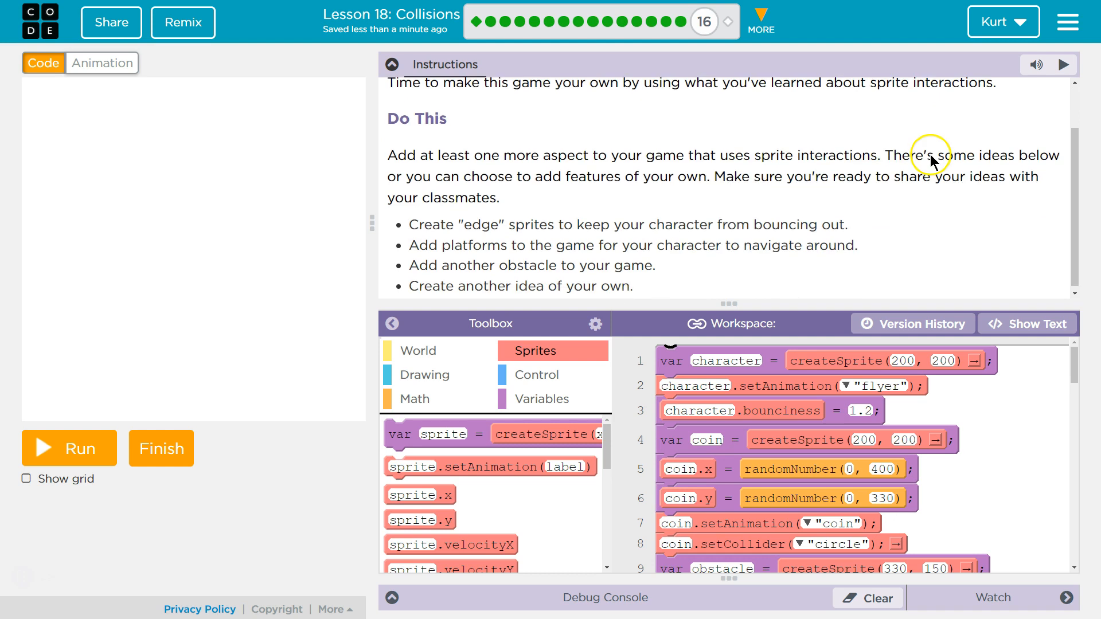
{"action": "mouse_move", "coordinate": [707, 181]}
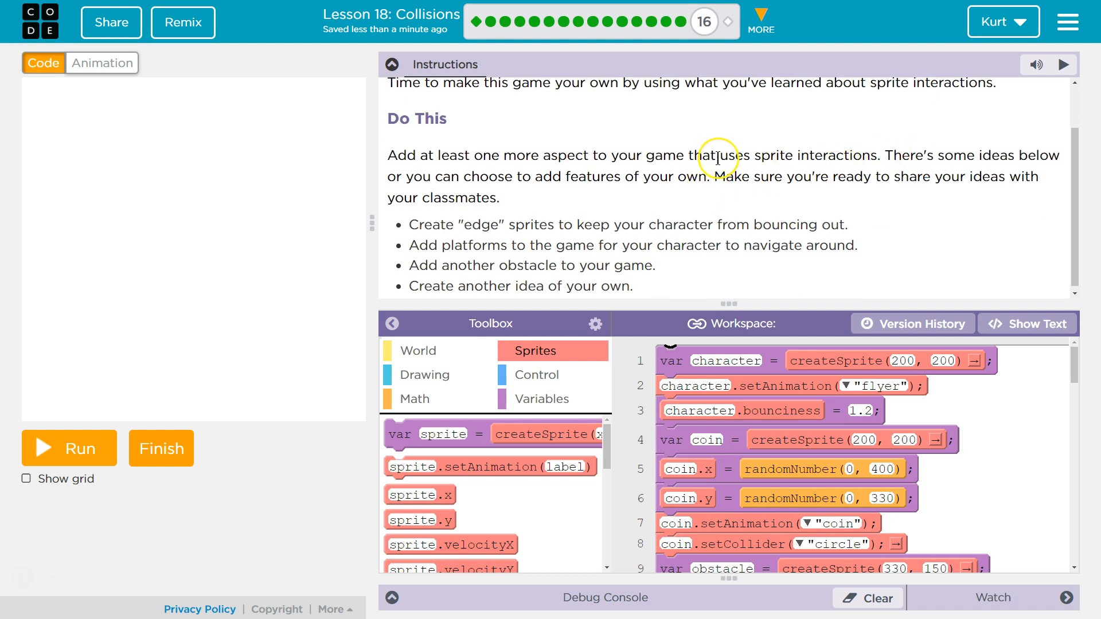
{"action": "mouse_move", "coordinate": [716, 156]}
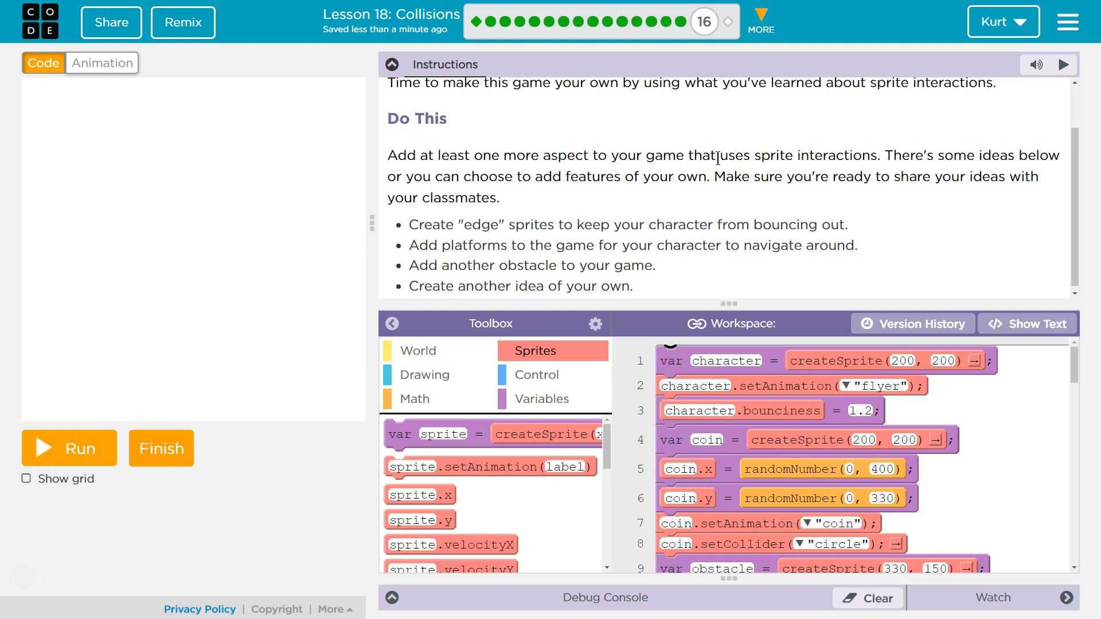
{"action": "mouse_move", "coordinate": [771, 195]}
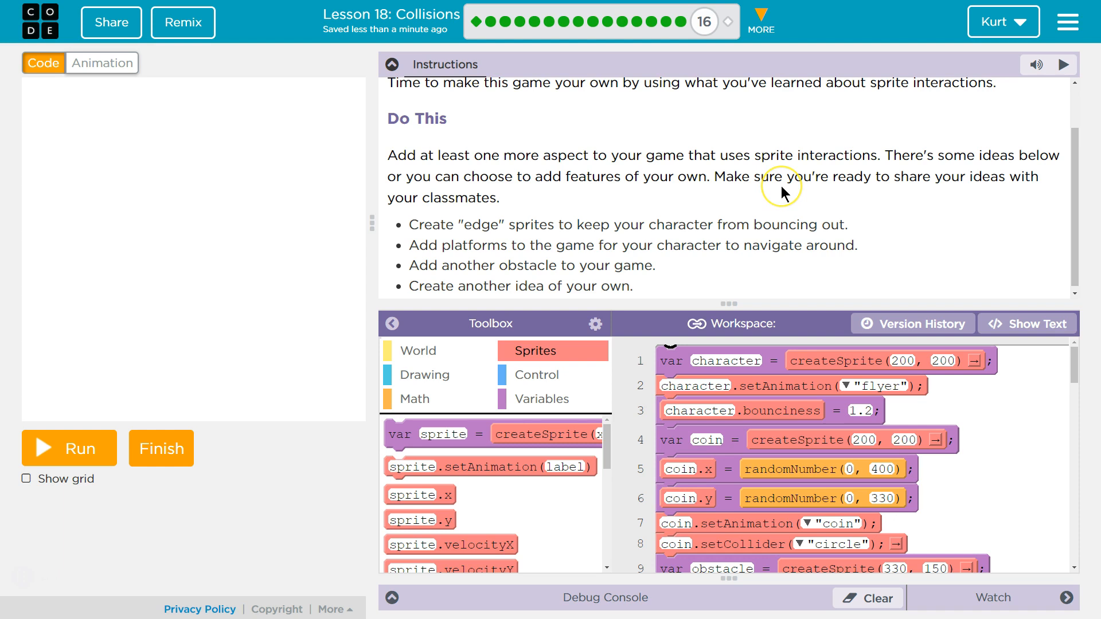
{"action": "mouse_move", "coordinate": [785, 195]}
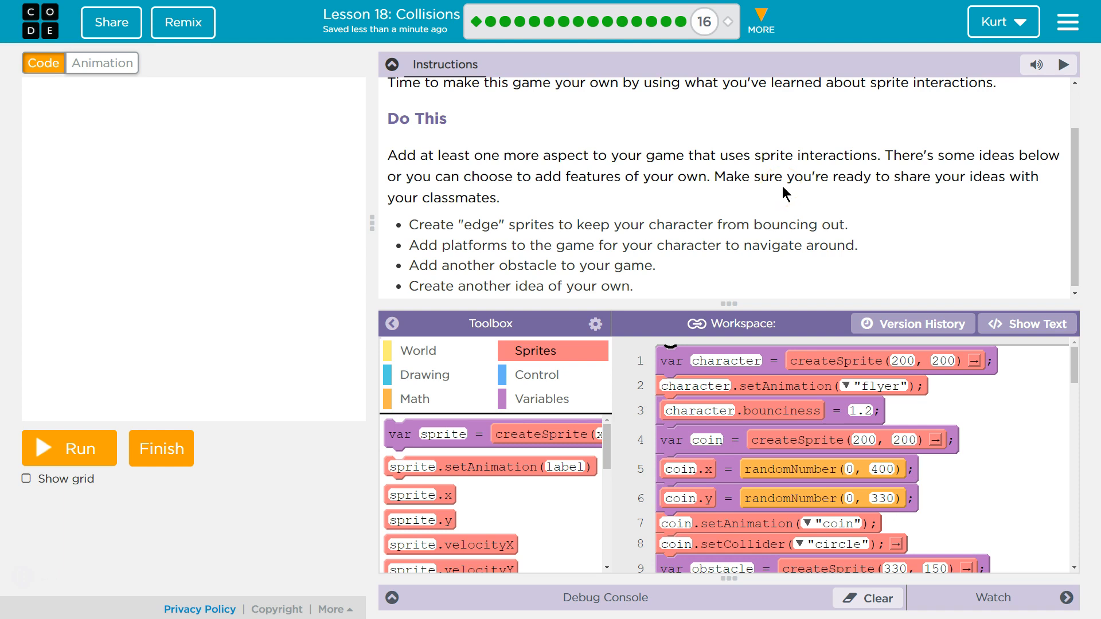
{"action": "mouse_move", "coordinate": [723, 221]}
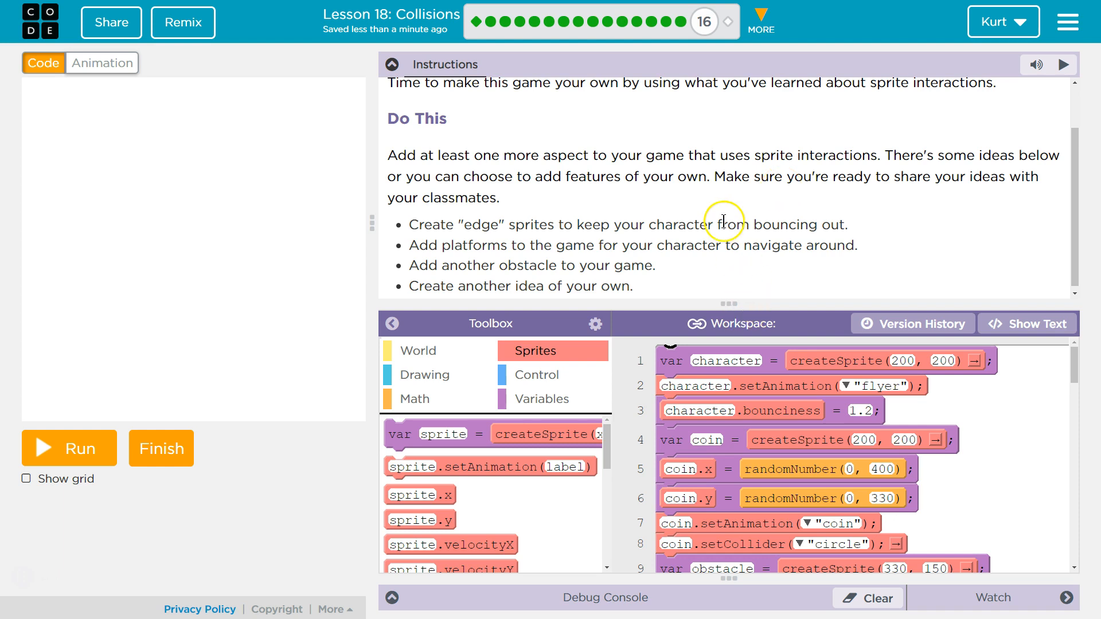
{"action": "scroll", "scroll_direction": "up", "scroll_amount": 3}
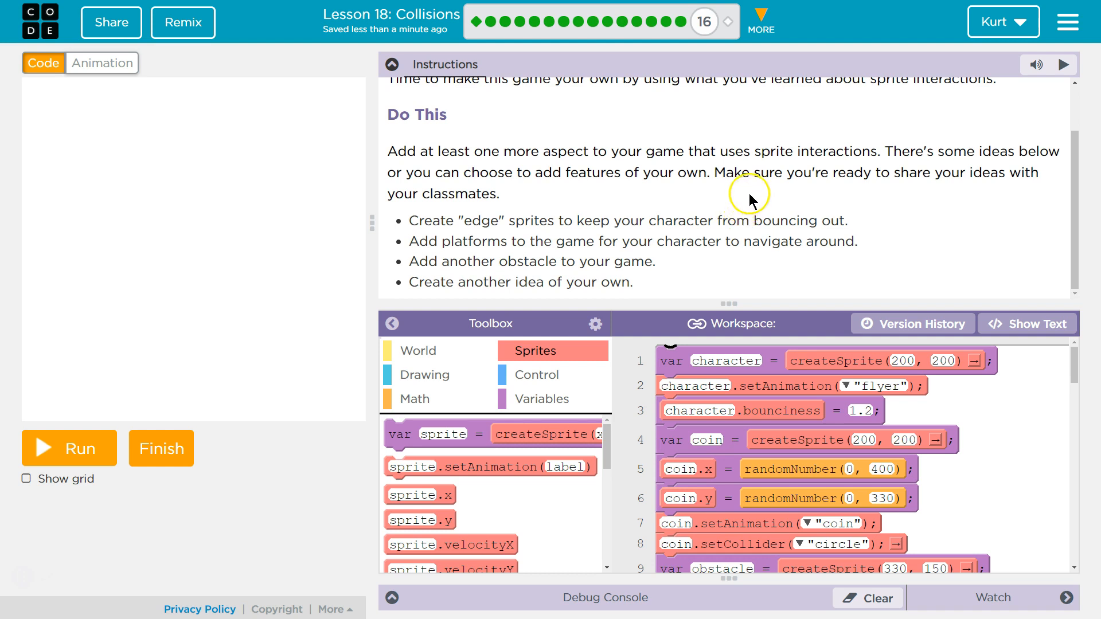
{"action": "mouse_move", "coordinate": [902, 225]}
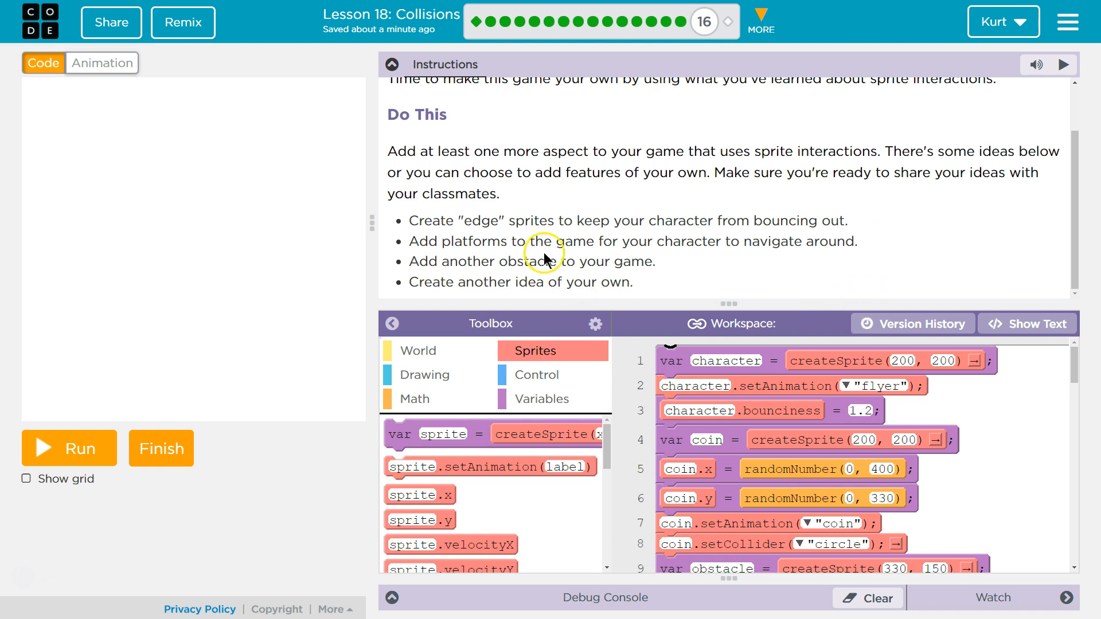
{"action": "mouse_move", "coordinate": [392, 64]}
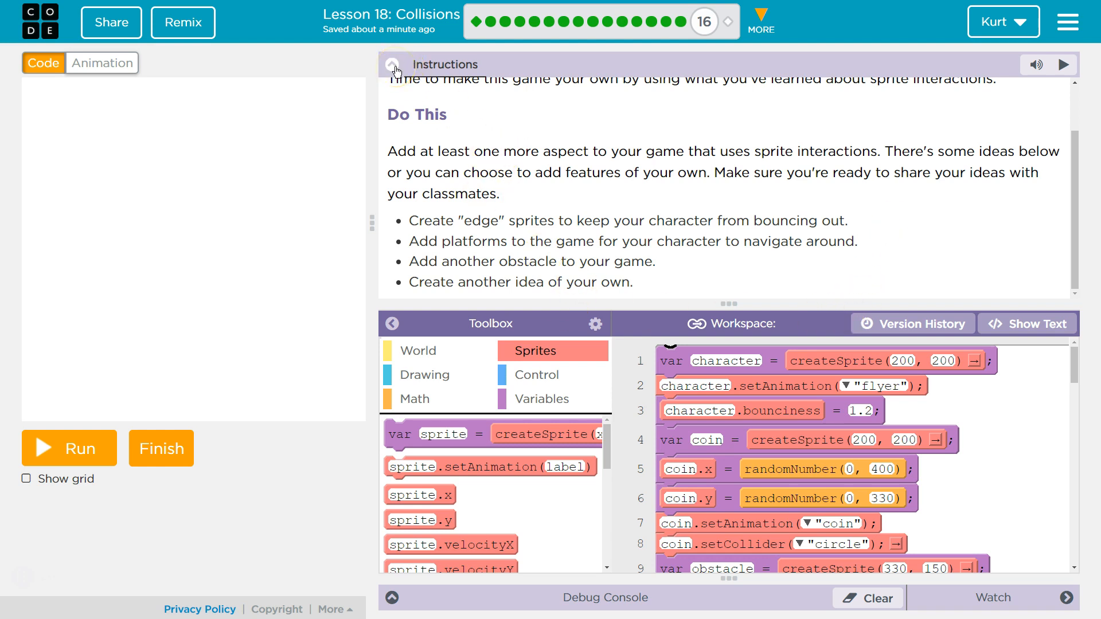
{"action": "left_click", "coordinate": [392, 64]}
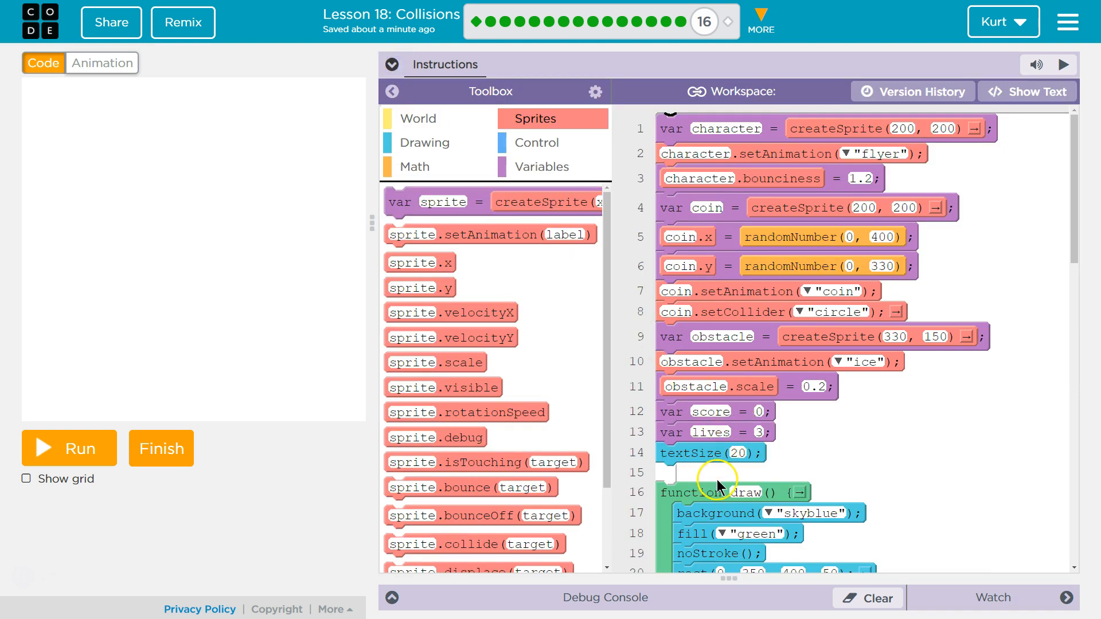
{"action": "scroll", "scroll_direction": "down", "scroll_amount": 3}
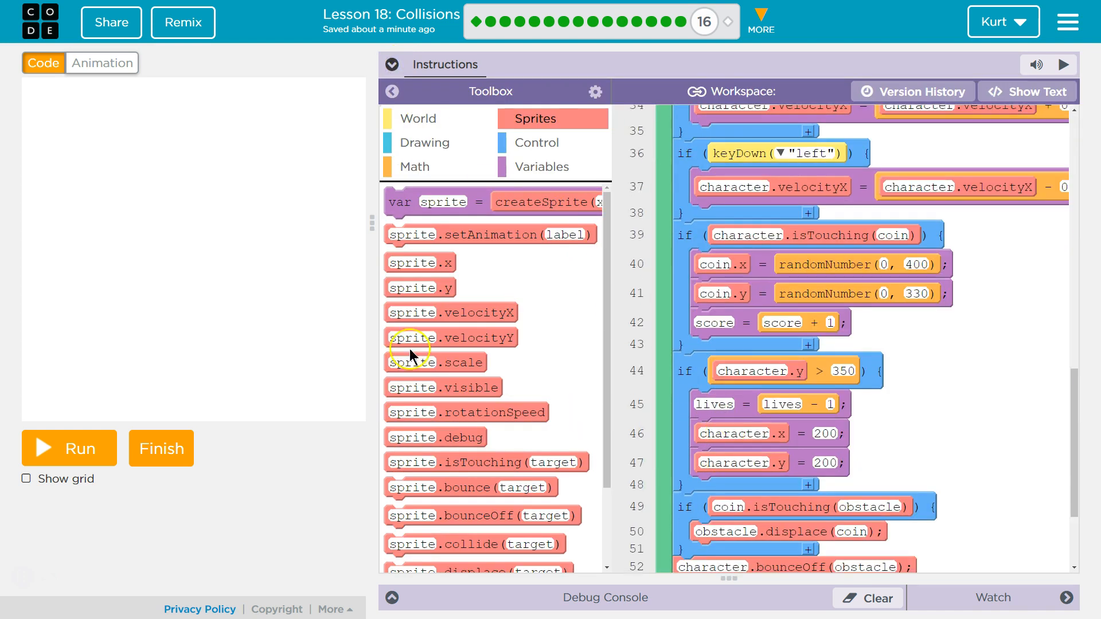
Step: Add the farm_land image from the Animation Library's Backgrounds category as a new animation
{"action": "left_click", "coordinate": [101, 63]}
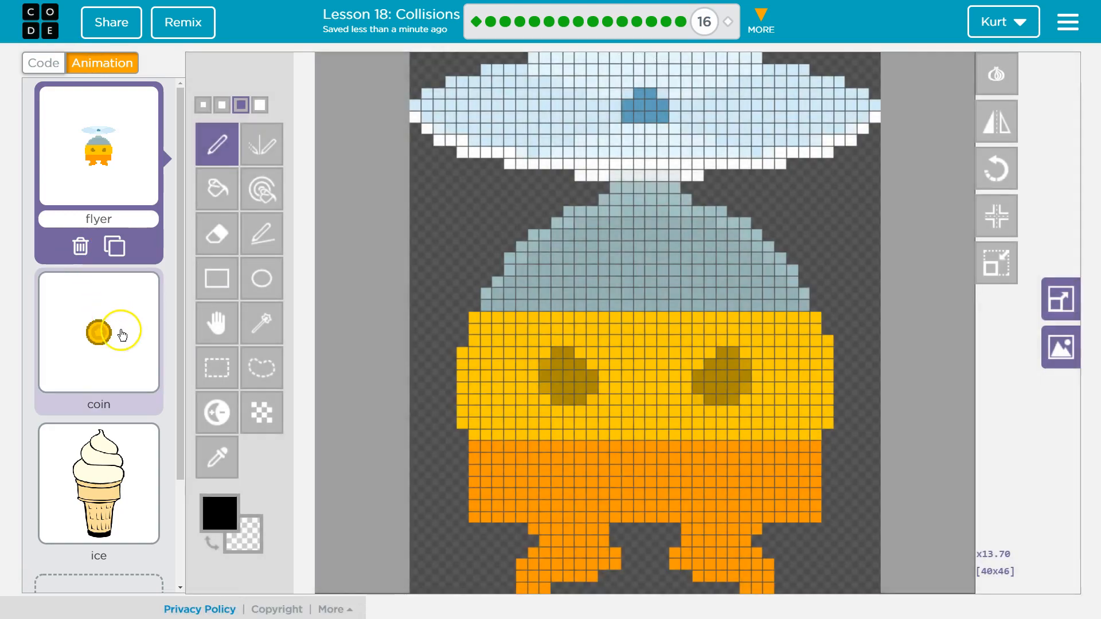
{"action": "left_click", "coordinate": [98, 500]}
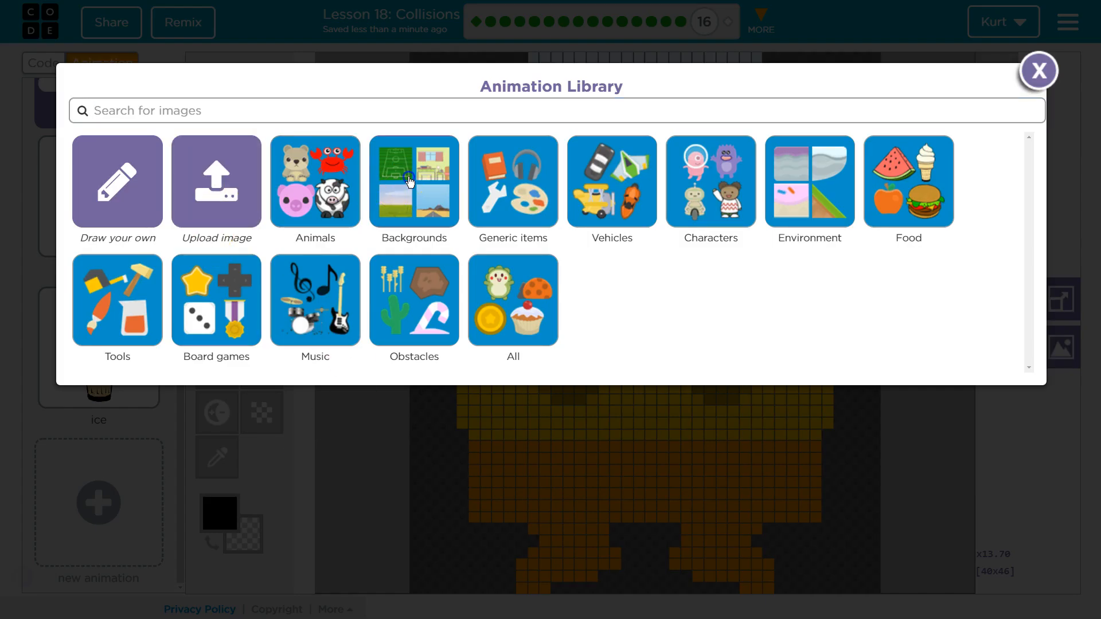
{"action": "left_click", "coordinate": [414, 183]}
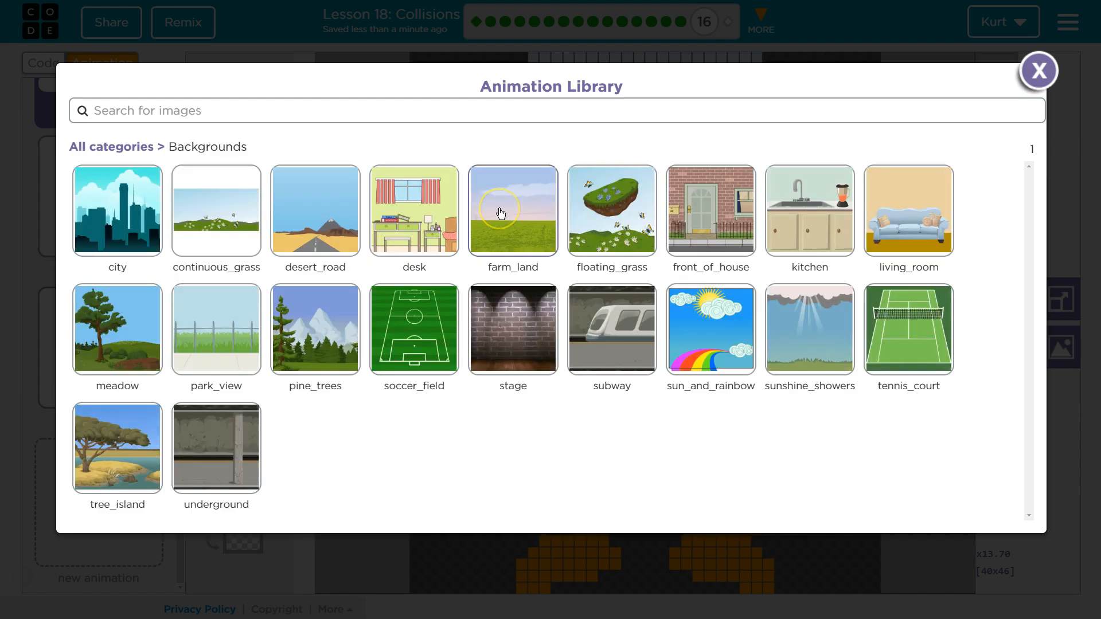
{"action": "left_click", "coordinate": [512, 211]}
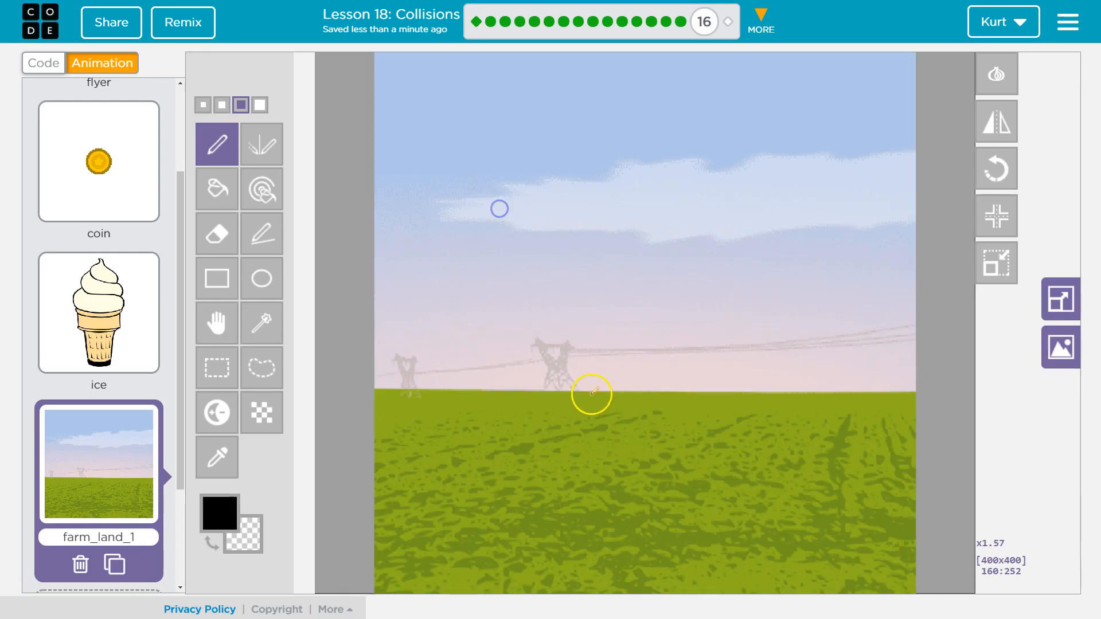
Step: Crop farm_land to its 400x142 grass strip with rectangle select and rename it 'grass'
{"action": "left_click", "coordinate": [217, 367]}
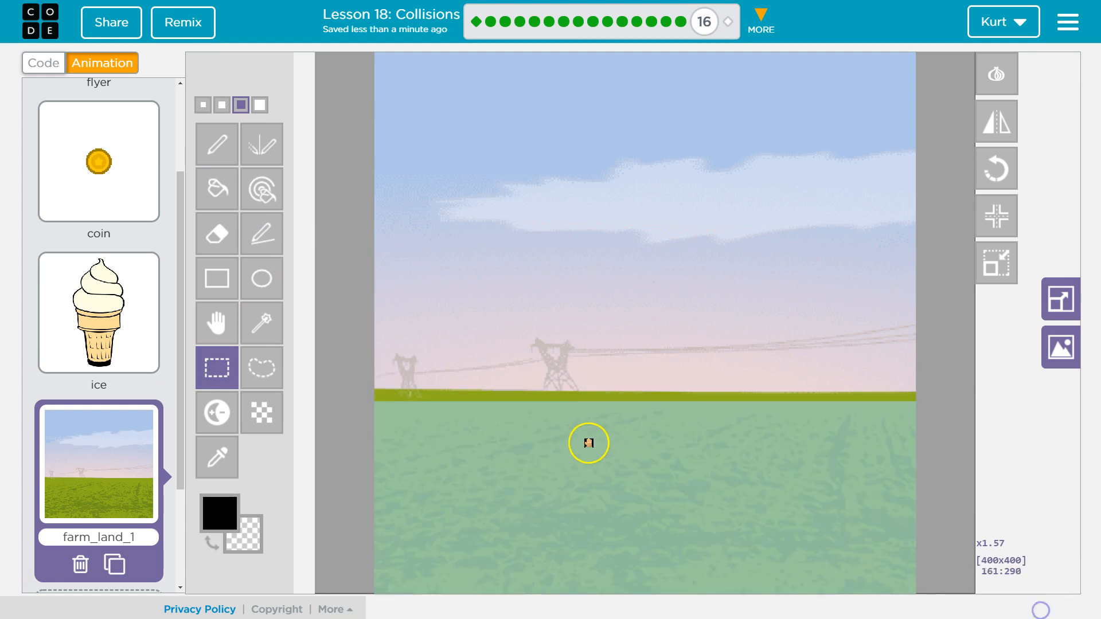
{"action": "mouse_move", "coordinate": [801, 303]}
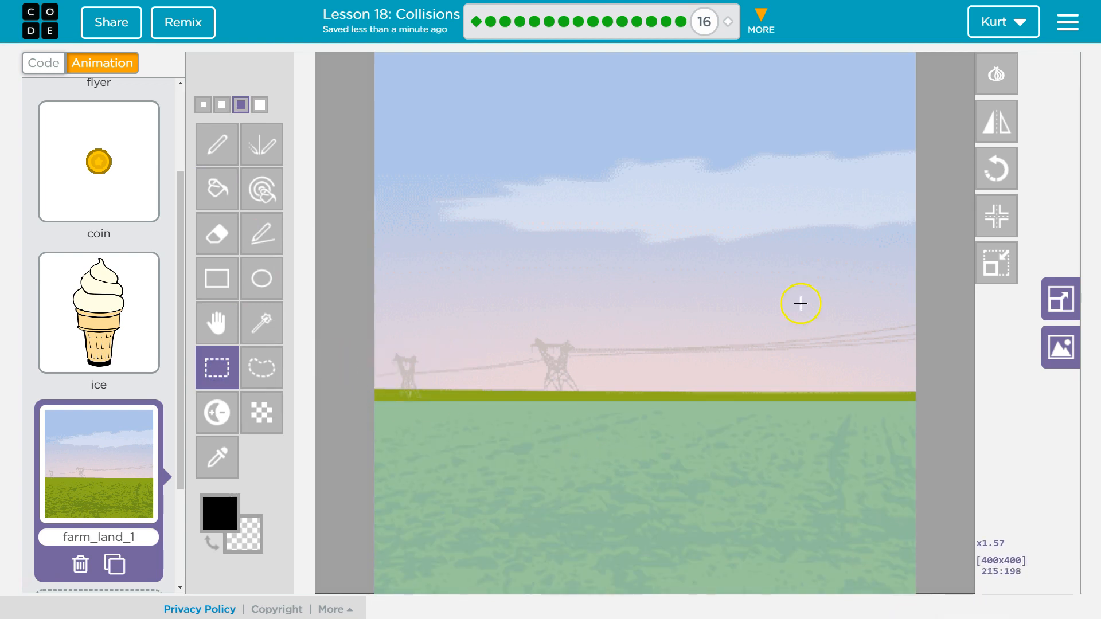
{"action": "mouse_move", "coordinate": [996, 264]}
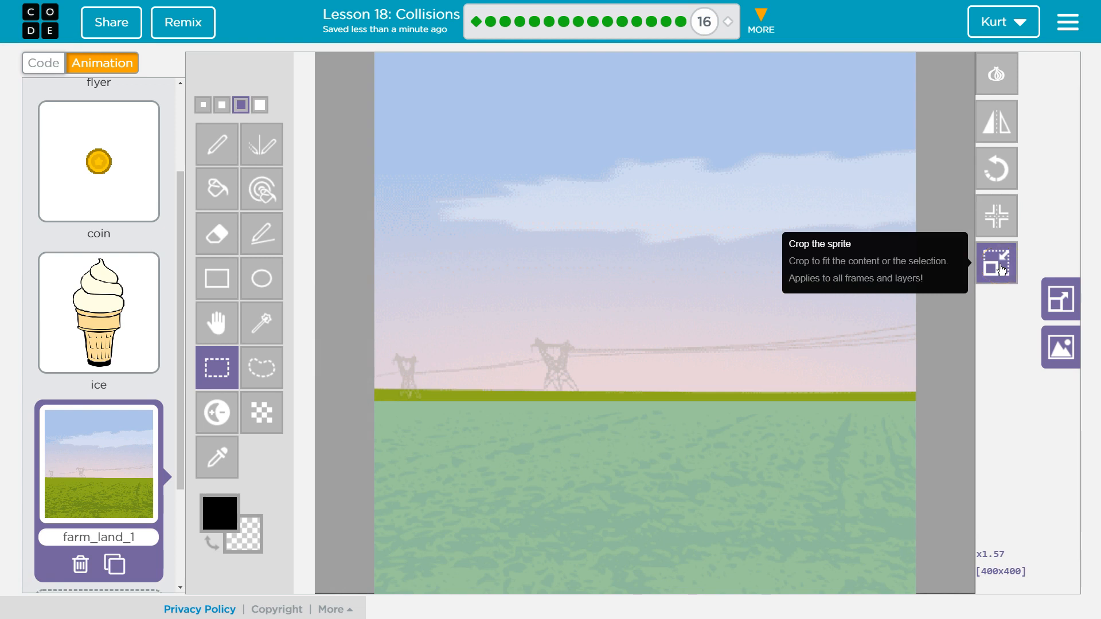
{"action": "left_click", "coordinate": [997, 264]}
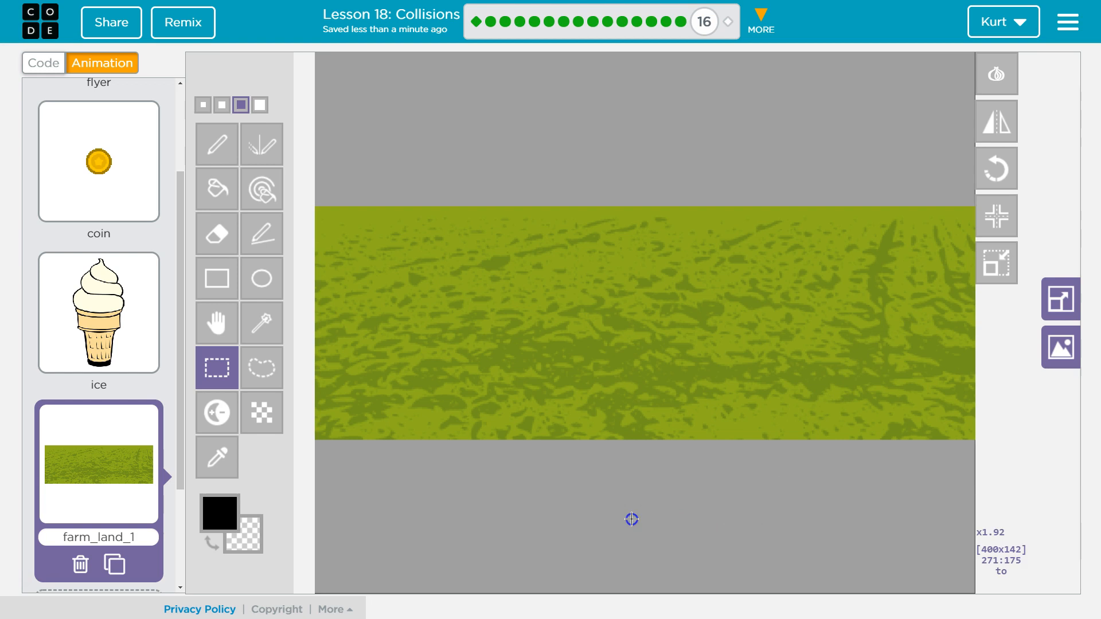
{"action": "mouse_move", "coordinate": [328, 208]}
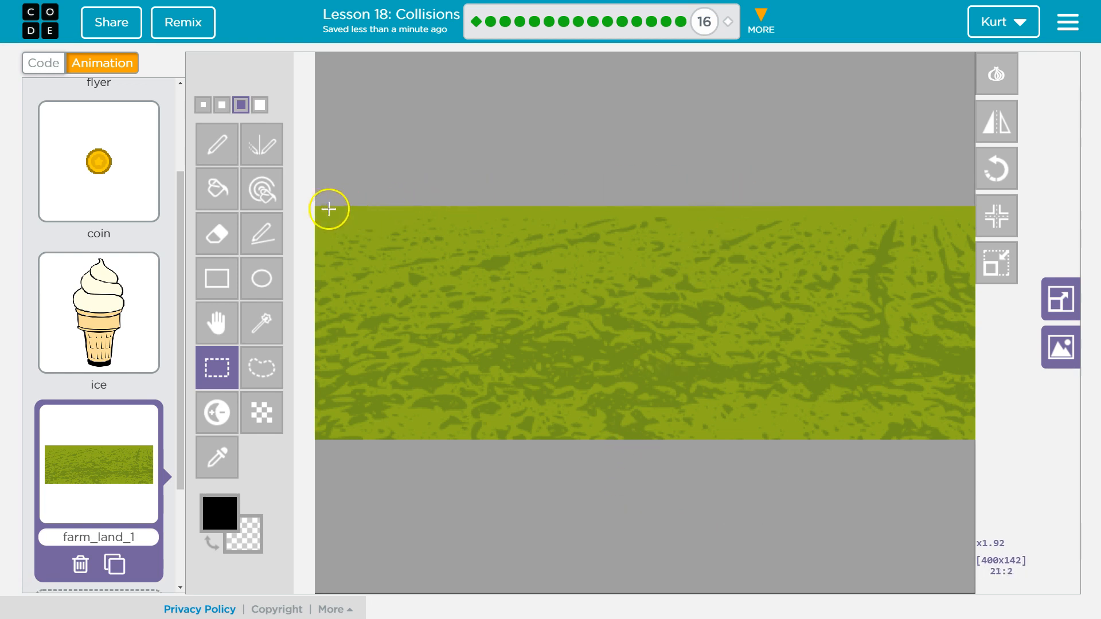
{"action": "mouse_move", "coordinate": [315, 208]}
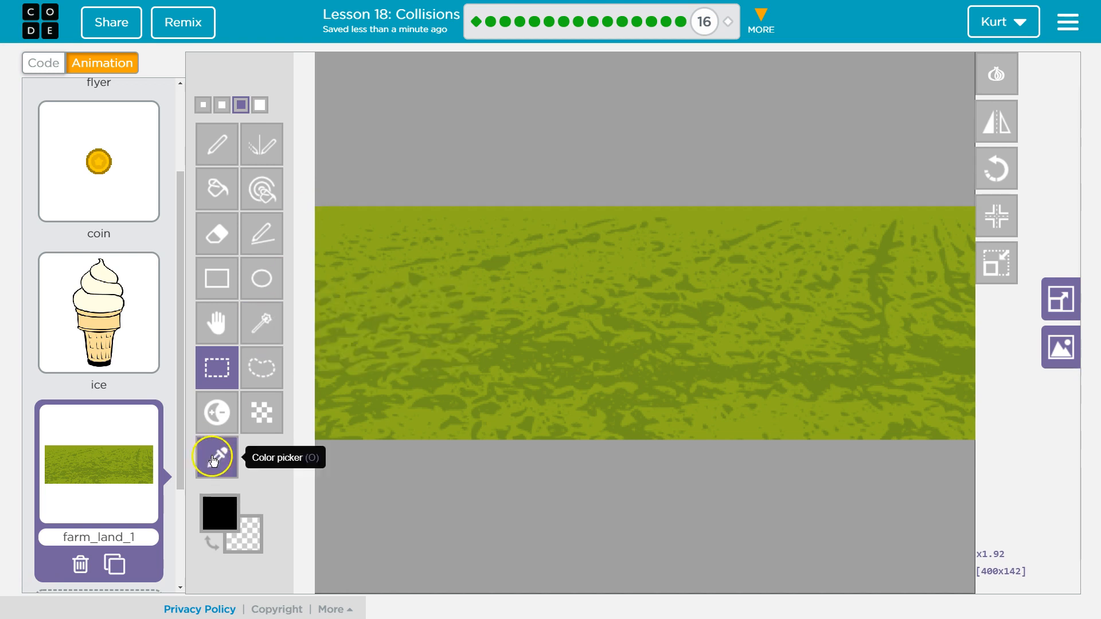
{"action": "mouse_move", "coordinate": [261, 413]}
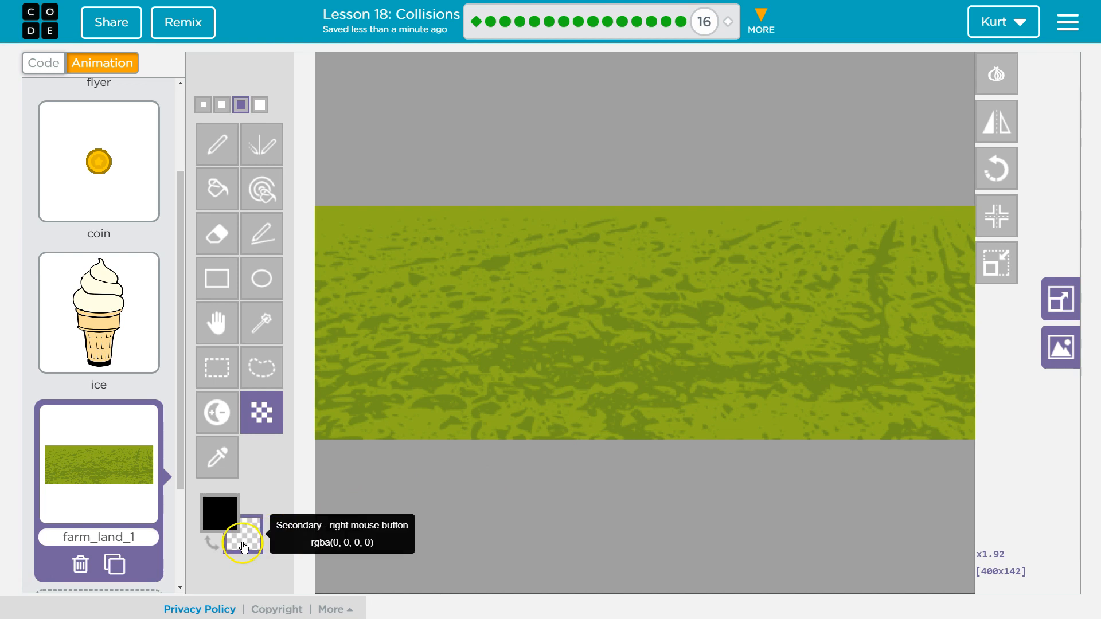
{"action": "mouse_move", "coordinate": [126, 517]}
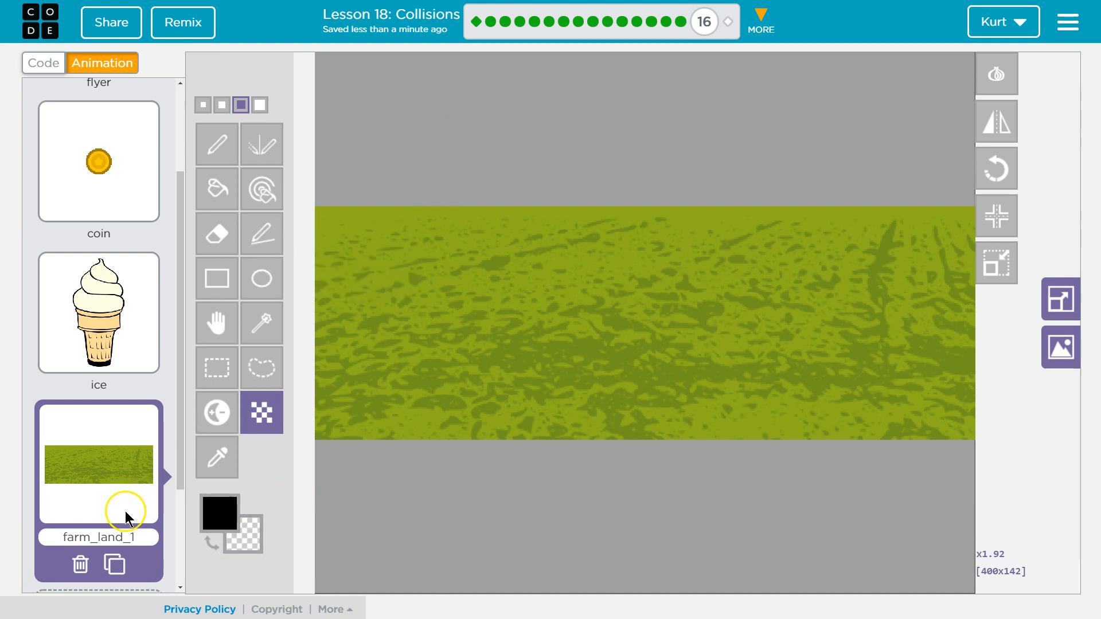
{"action": "double_click", "coordinate": [98, 537]}
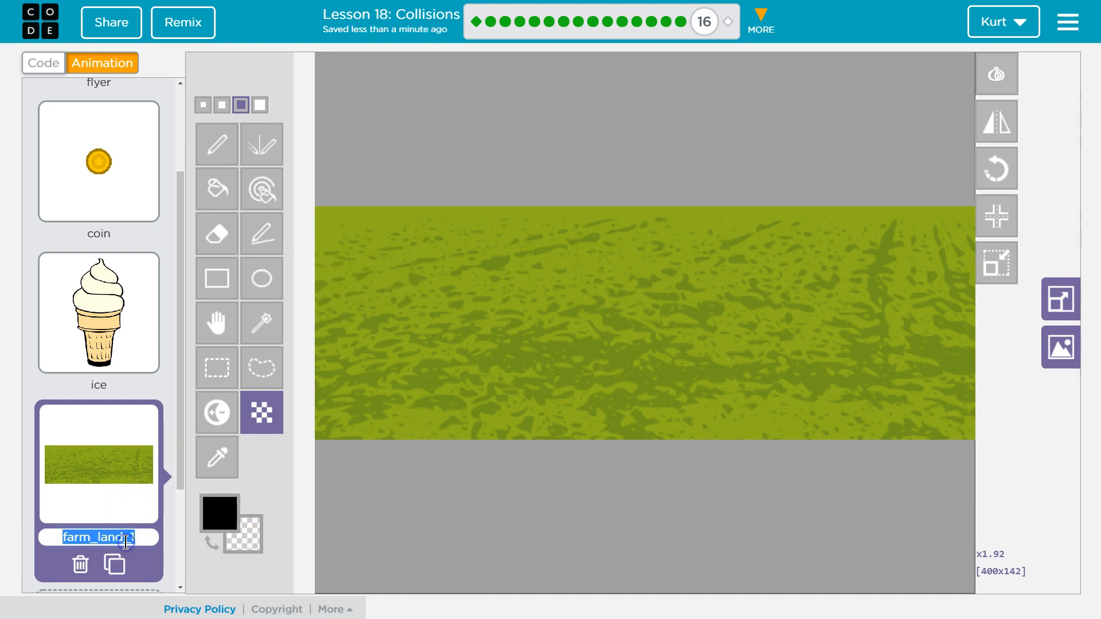
{"action": "type", "text": "grass"}
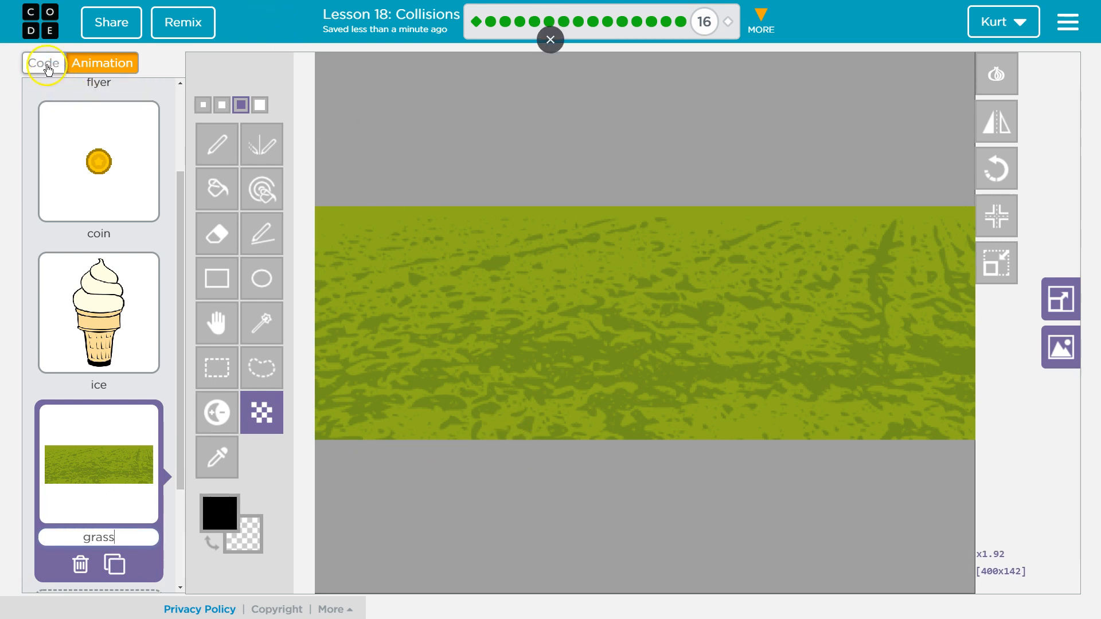
Step: Return to the block code and scroll to the draw function's green ground rectangle
{"action": "left_click", "coordinate": [42, 62]}
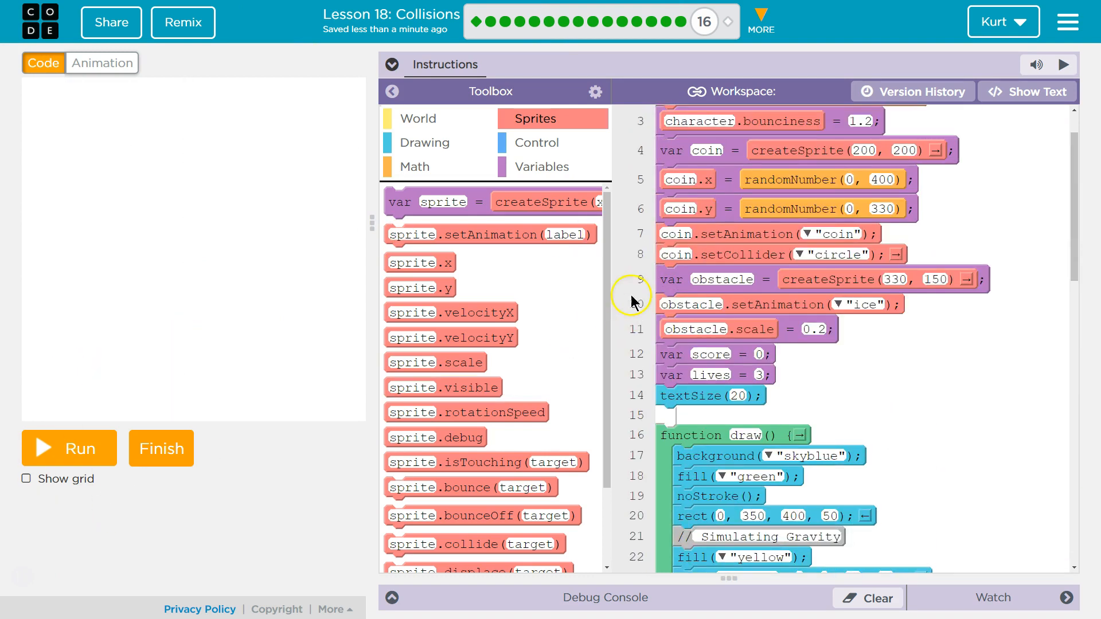
{"action": "scroll", "scroll_direction": "down", "scroll_amount": 3}
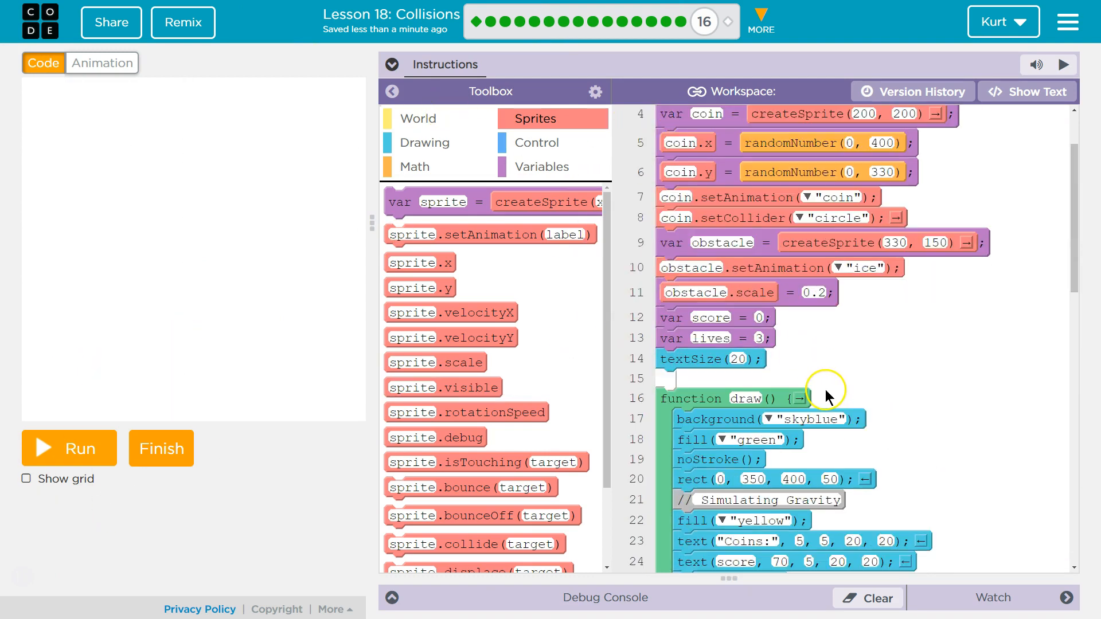
{"action": "scroll", "scroll_direction": "down", "scroll_amount": 3}
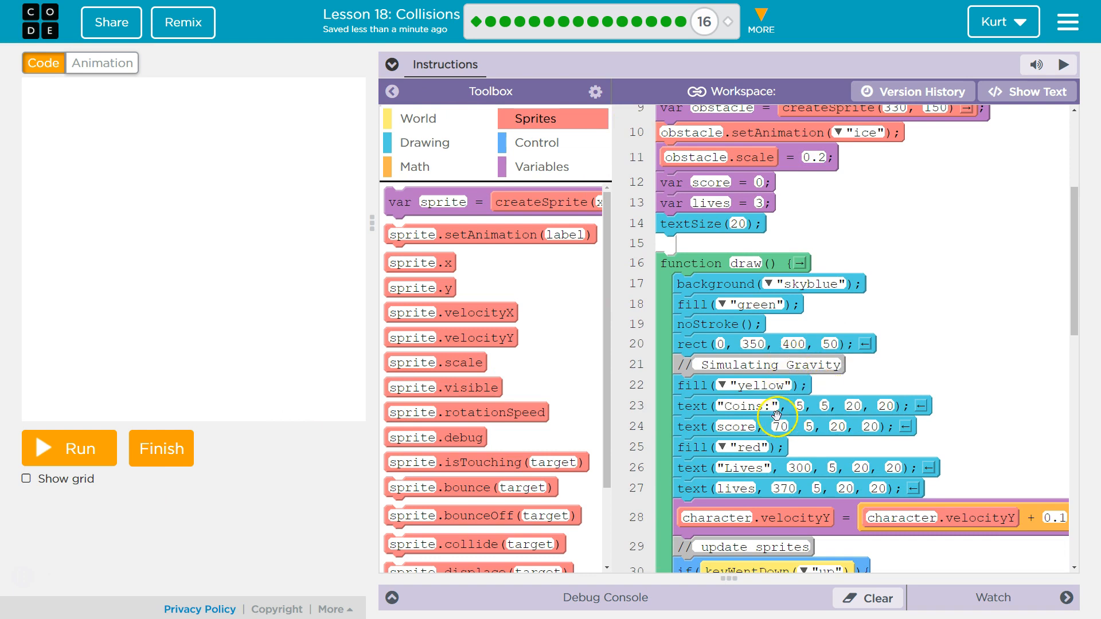
{"action": "mouse_move", "coordinate": [764, 484]}
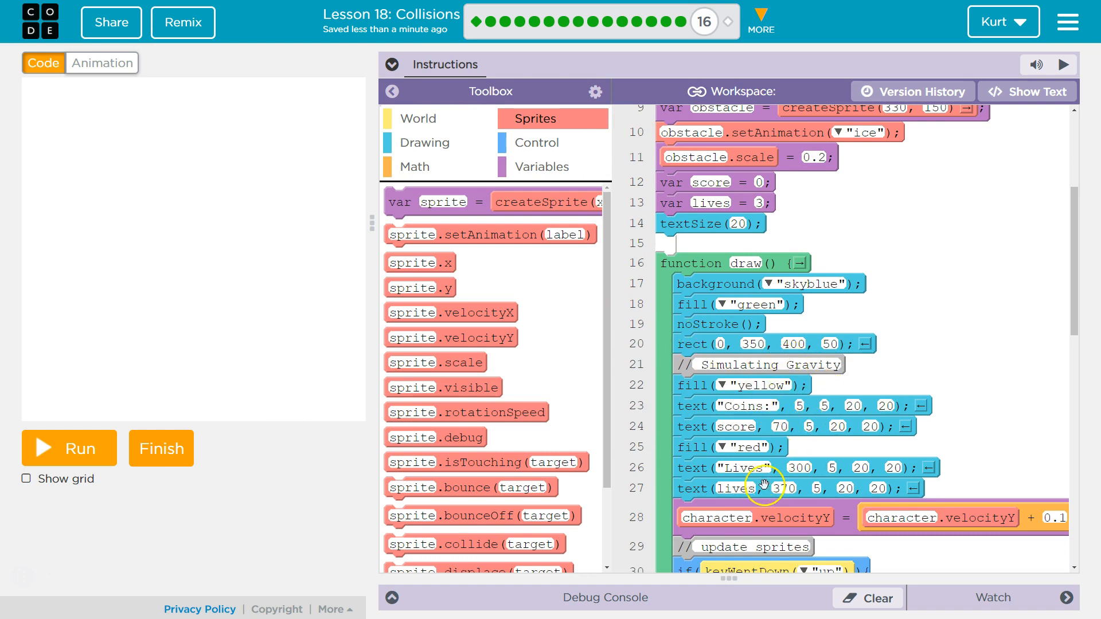
{"action": "mouse_move", "coordinate": [708, 343]}
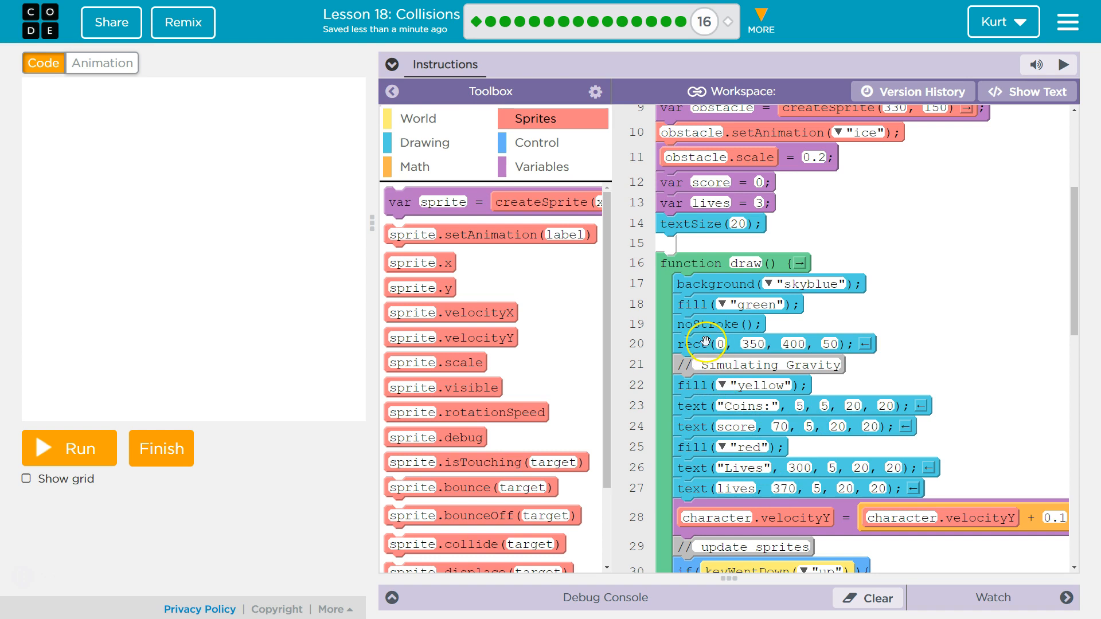
{"action": "mouse_move", "coordinate": [699, 321]}
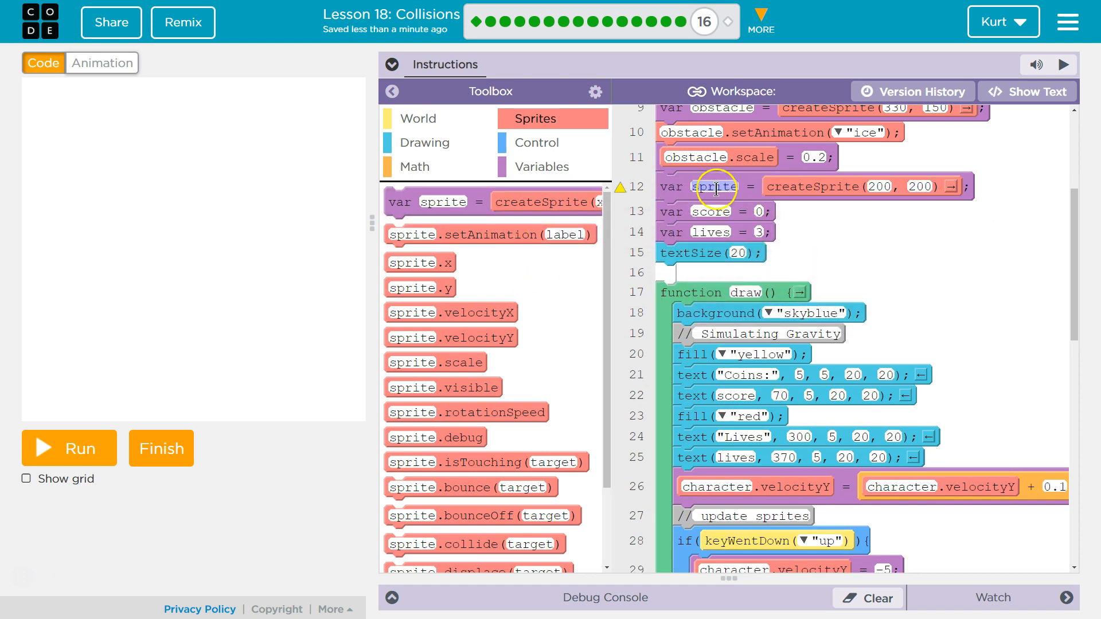
Step: Rename the new sprite variable to grass for the createSprite(100, 300) ground sprite
{"action": "type", "text": "grass"}
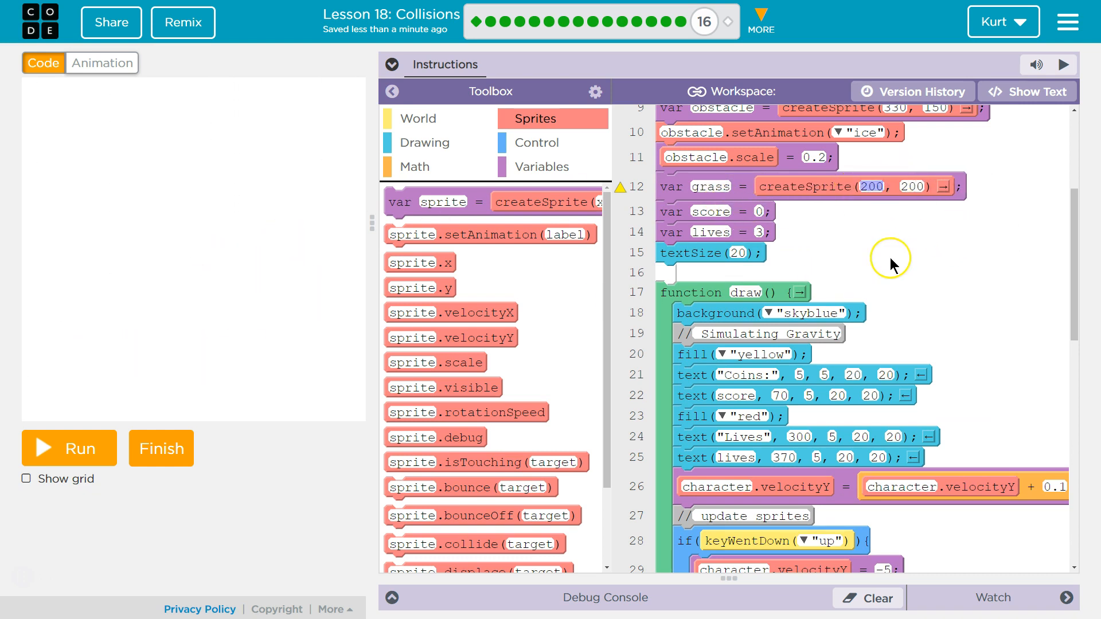
{"action": "mouse_move", "coordinate": [894, 265]}
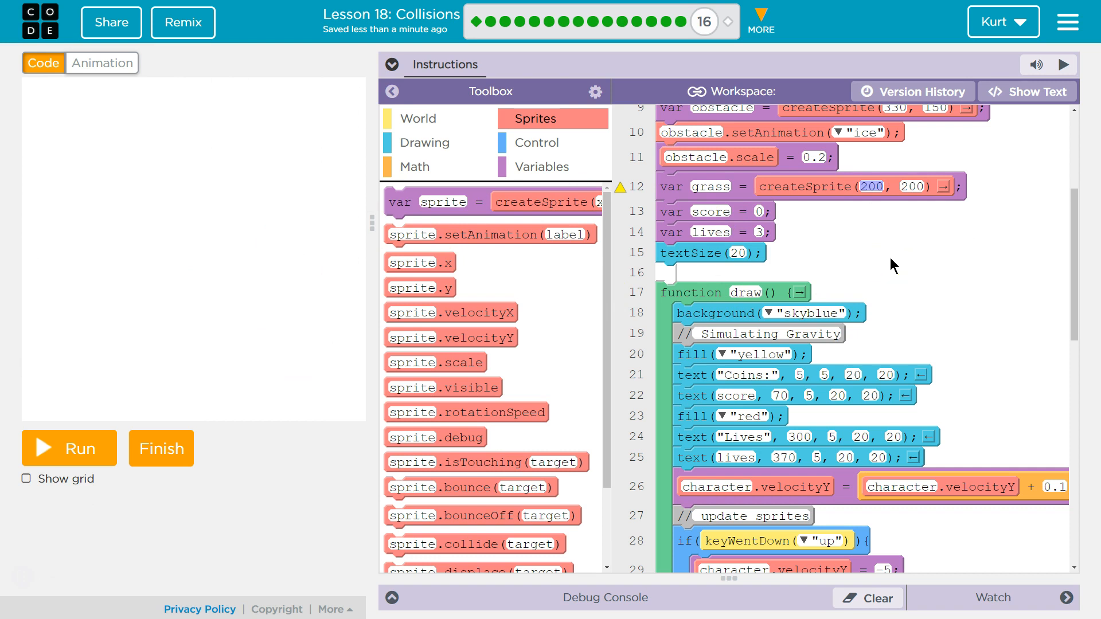
{"action": "left_click", "coordinate": [871, 186]}
{"action": "type", "text": "100"}
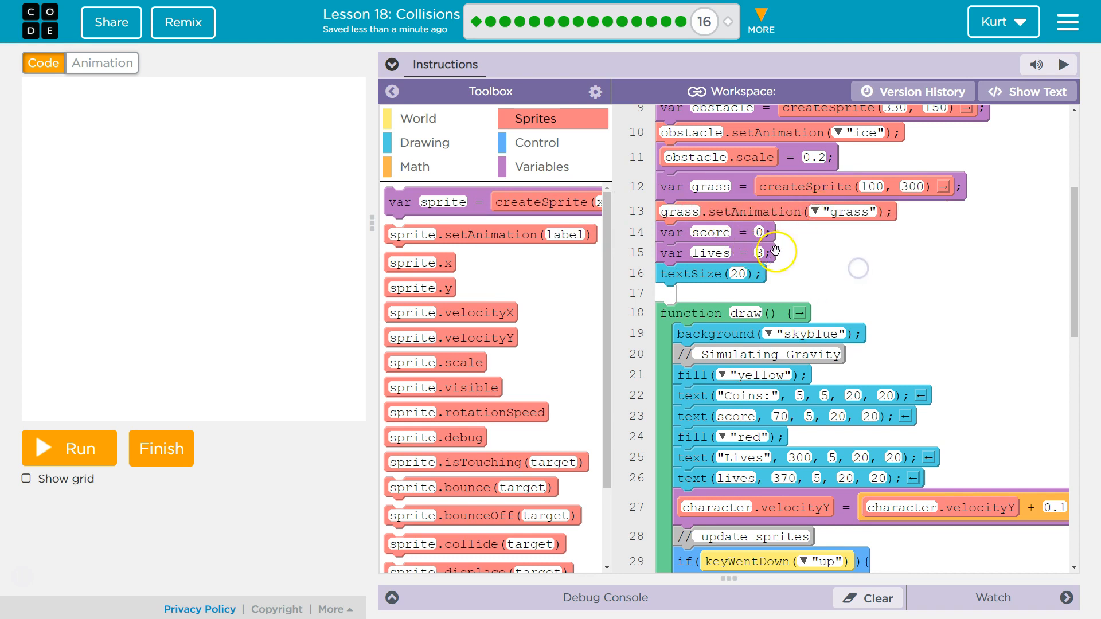
{"action": "mouse_move", "coordinate": [944, 186]}
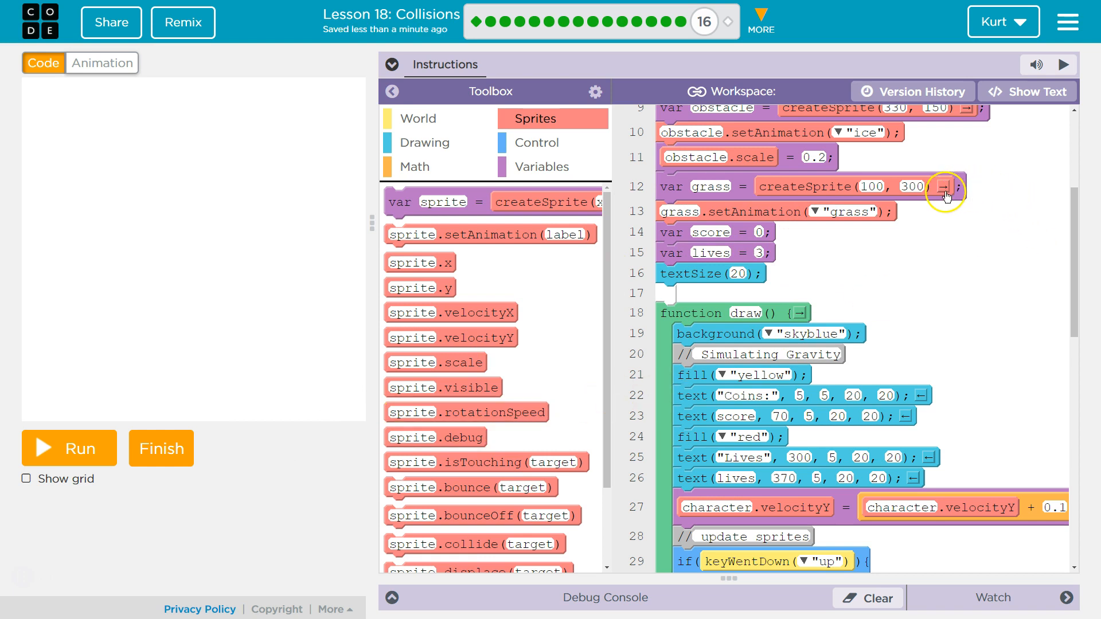
{"action": "mouse_move", "coordinate": [900, 170]}
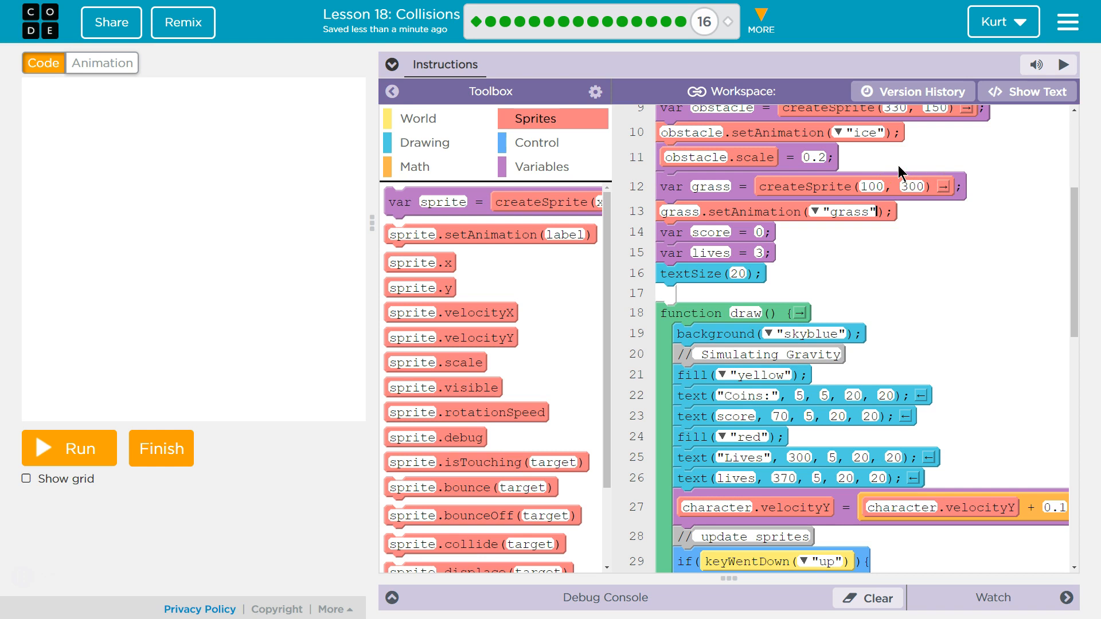
{"action": "scroll", "scroll_direction": "down", "scroll_amount": 3}
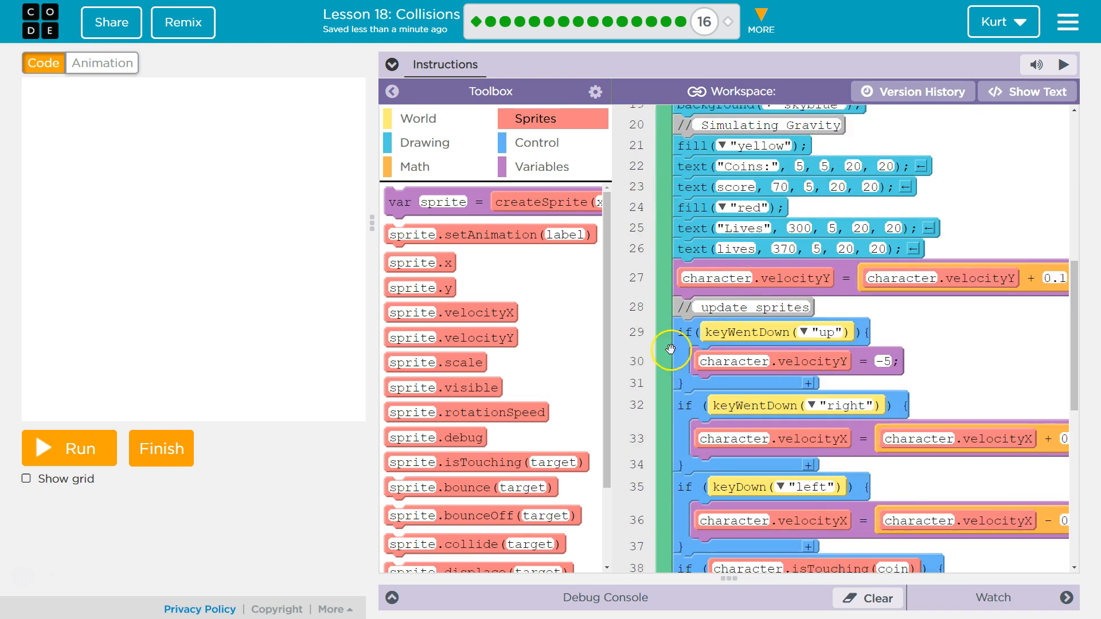
{"action": "left_click", "coordinate": [68, 448]}
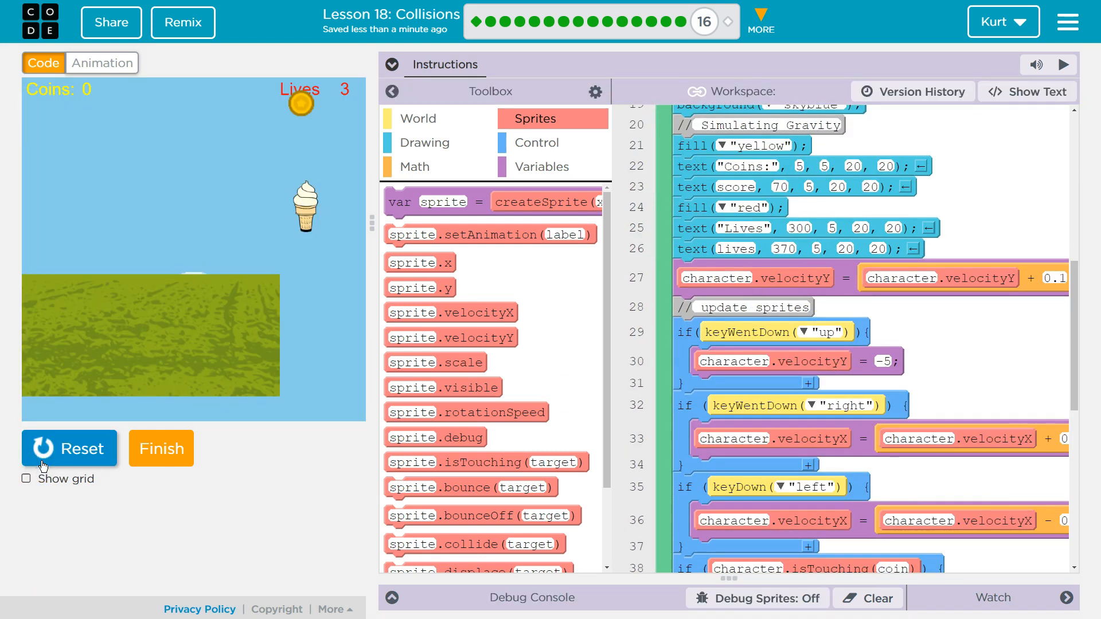
{"action": "left_click", "coordinate": [69, 448]}
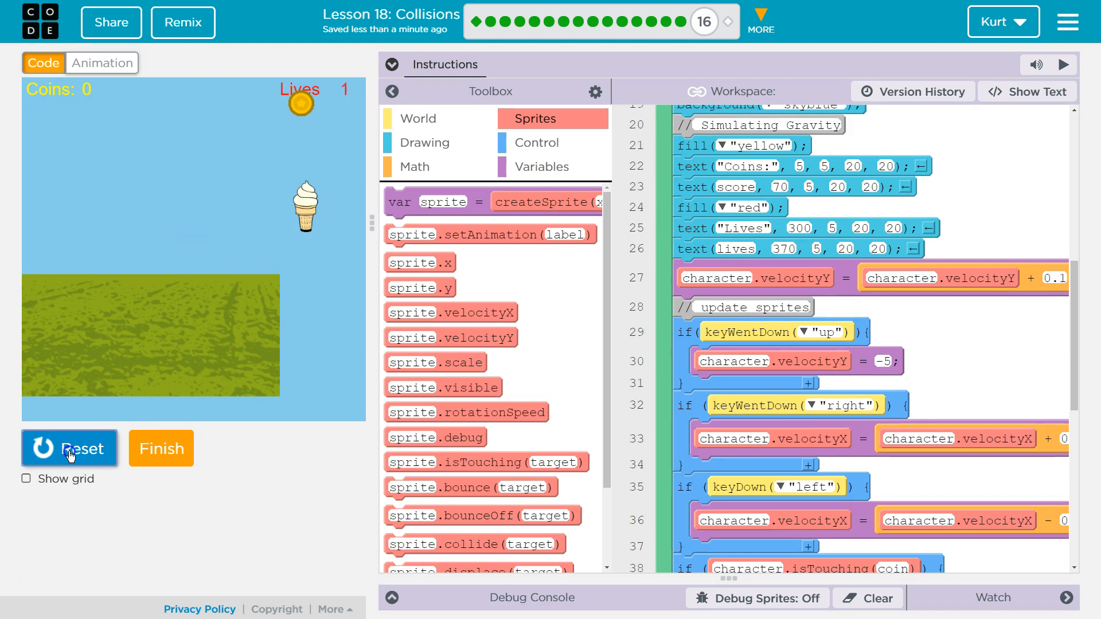
{"action": "left_click", "coordinate": [68, 449]}
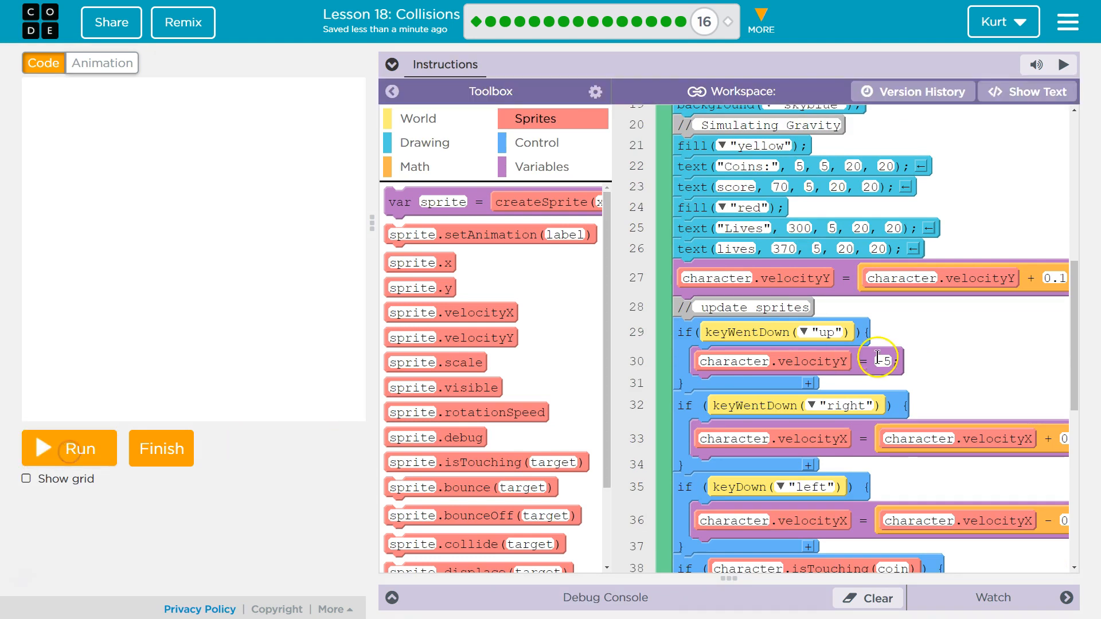
{"action": "scroll", "scroll_direction": "up", "scroll_amount": 3}
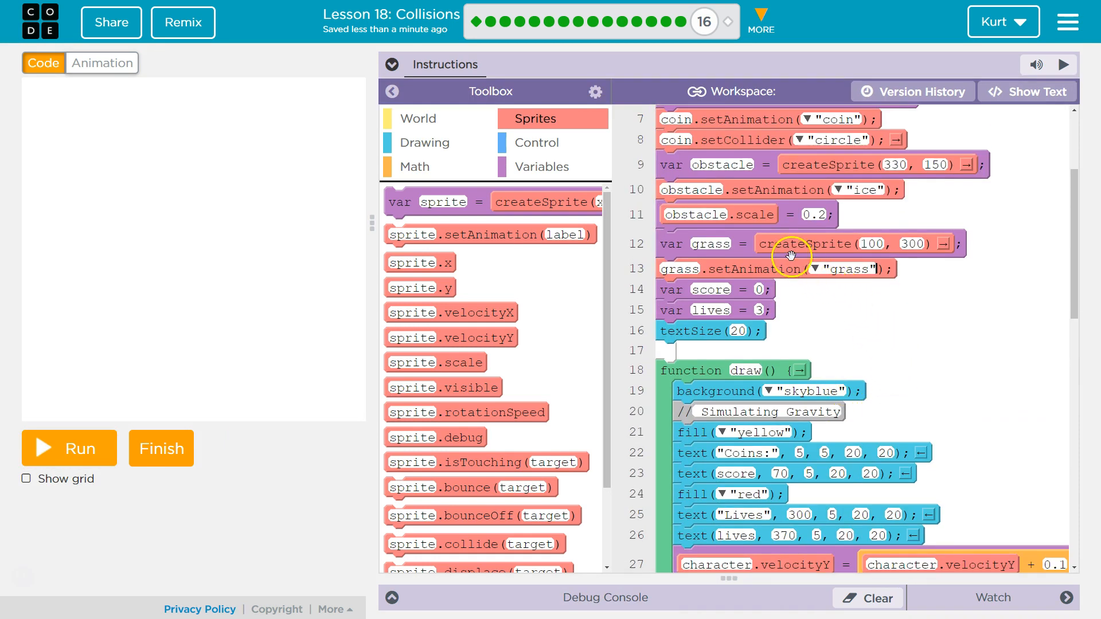
{"action": "mouse_move", "coordinate": [874, 274]}
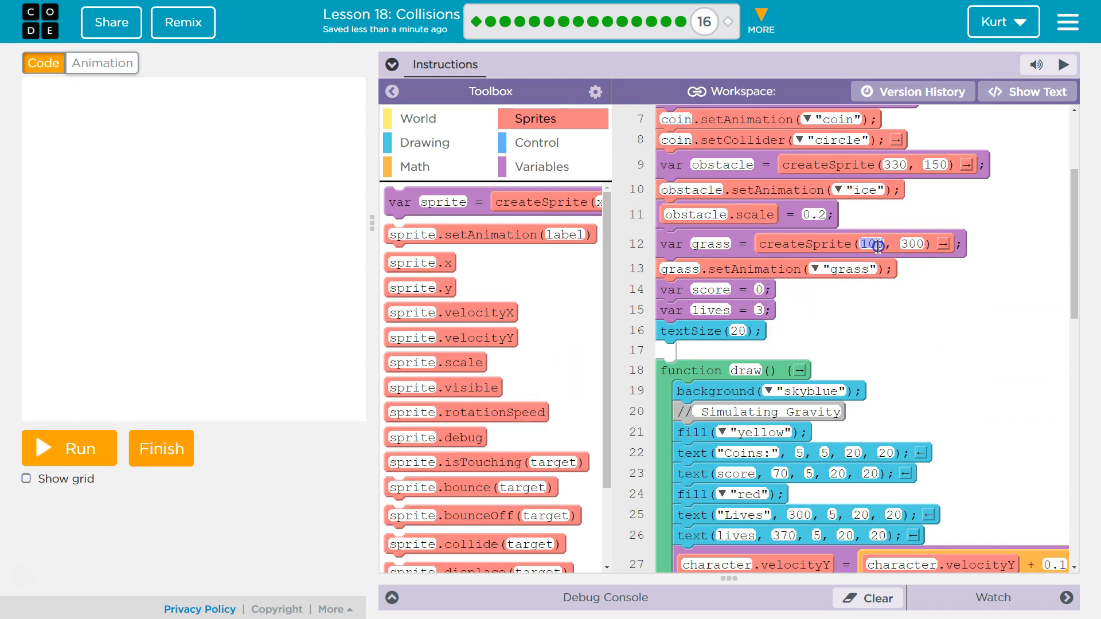
{"action": "mouse_move", "coordinate": [221, 370]}
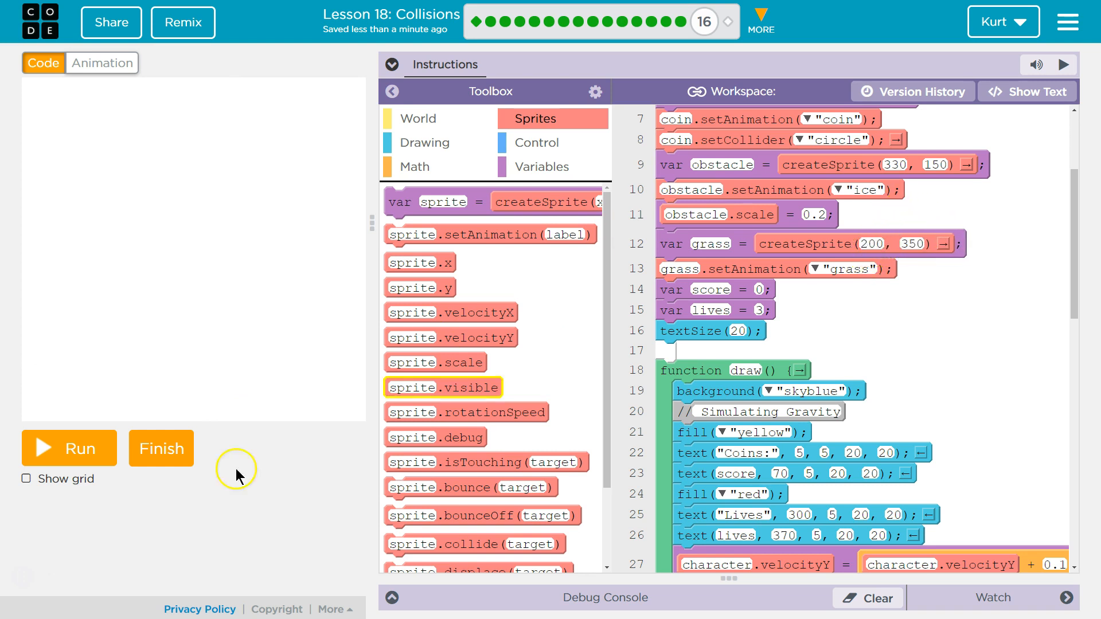
{"action": "mouse_move", "coordinate": [95, 448]}
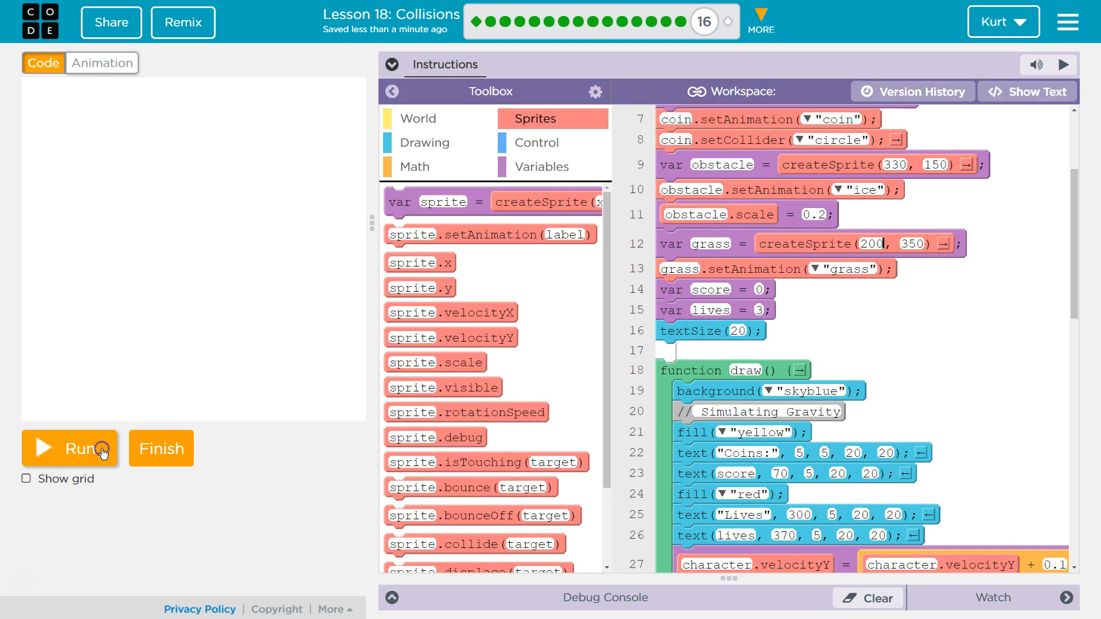
Step: Test grass heights of 375 and others, settling on createSprite at (200, 400)
{"action": "left_click", "coordinate": [67, 449]}
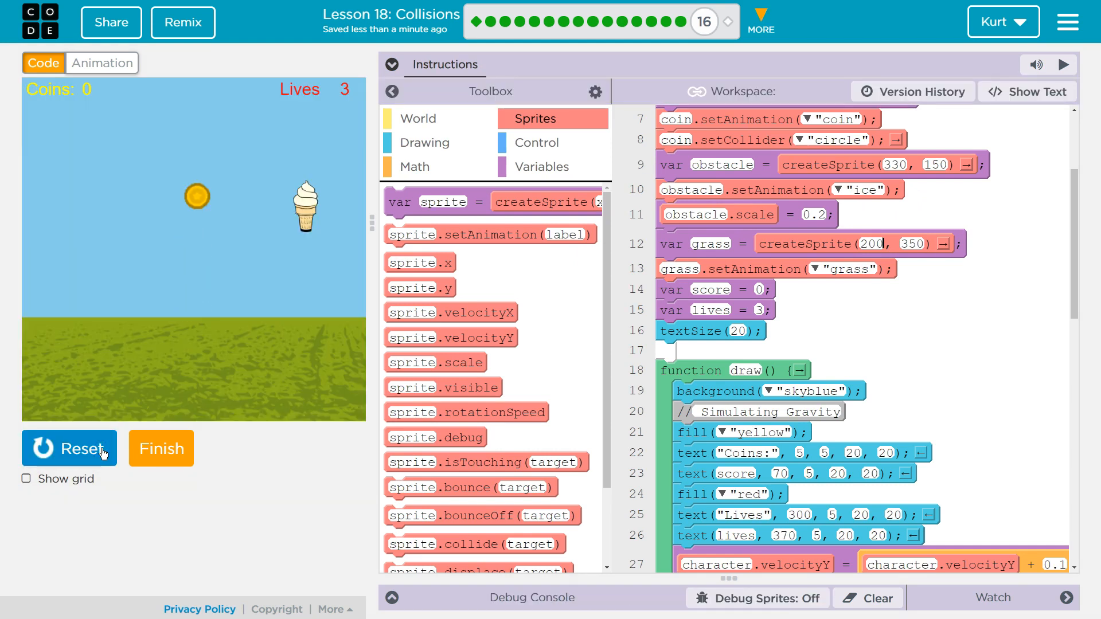
{"action": "left_click", "coordinate": [68, 449]}
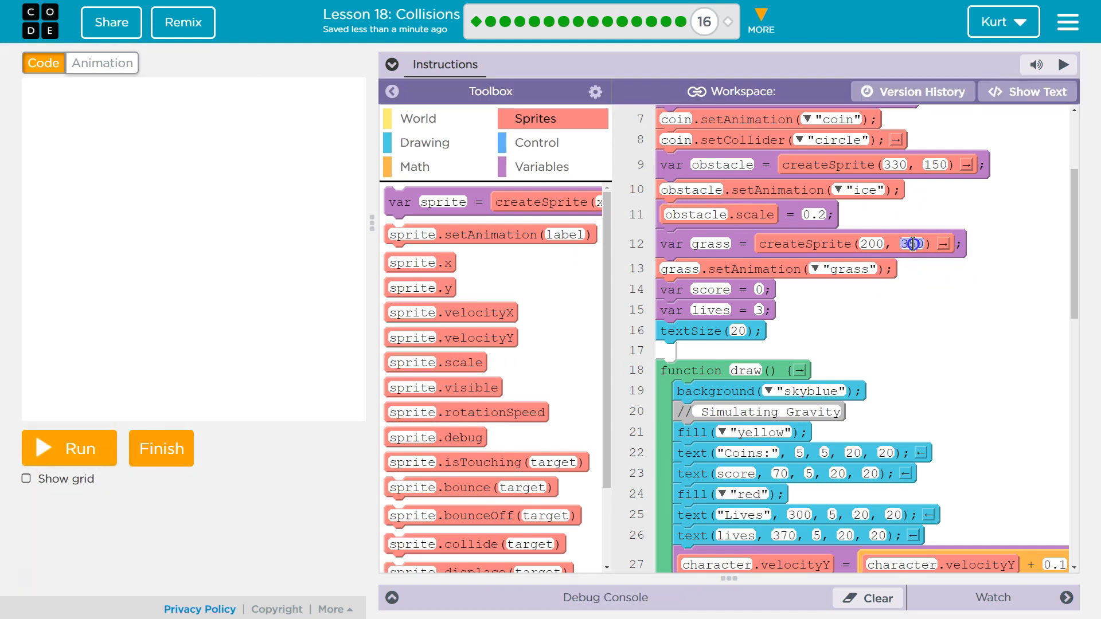
{"action": "type", "text": "375"}
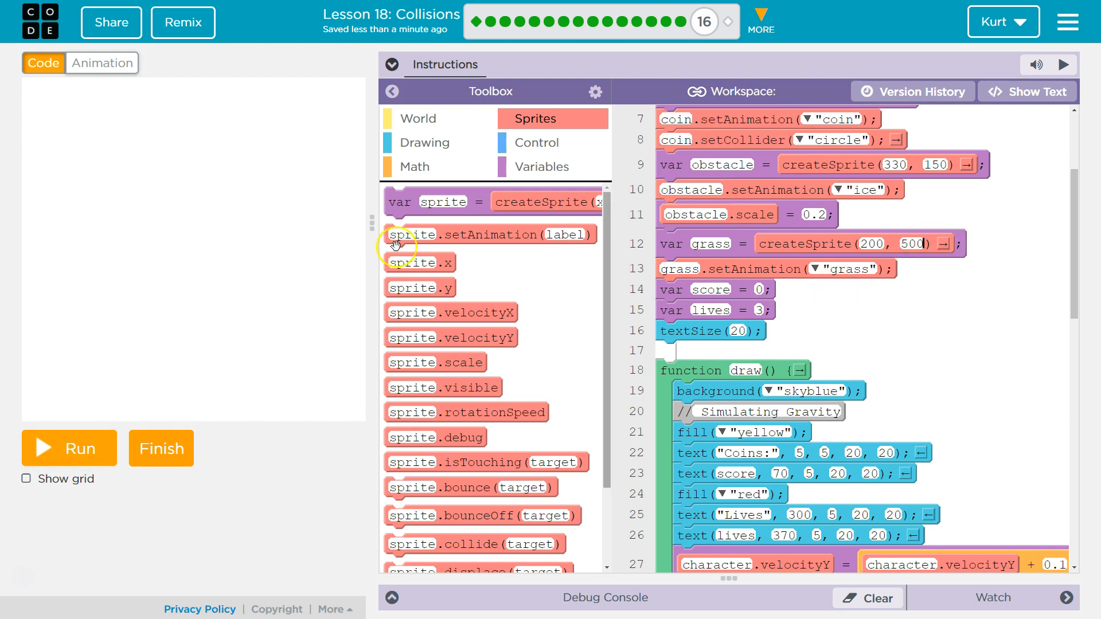
{"action": "left_click", "coordinate": [68, 449]}
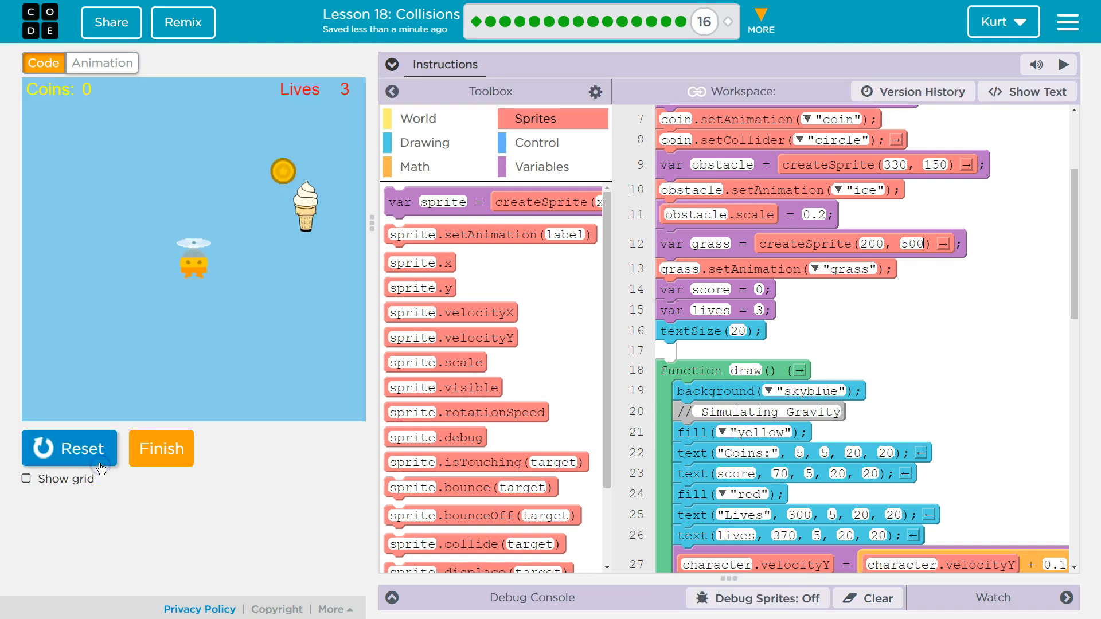
{"action": "left_click", "coordinate": [70, 448]}
{"action": "type", "text": "450"}
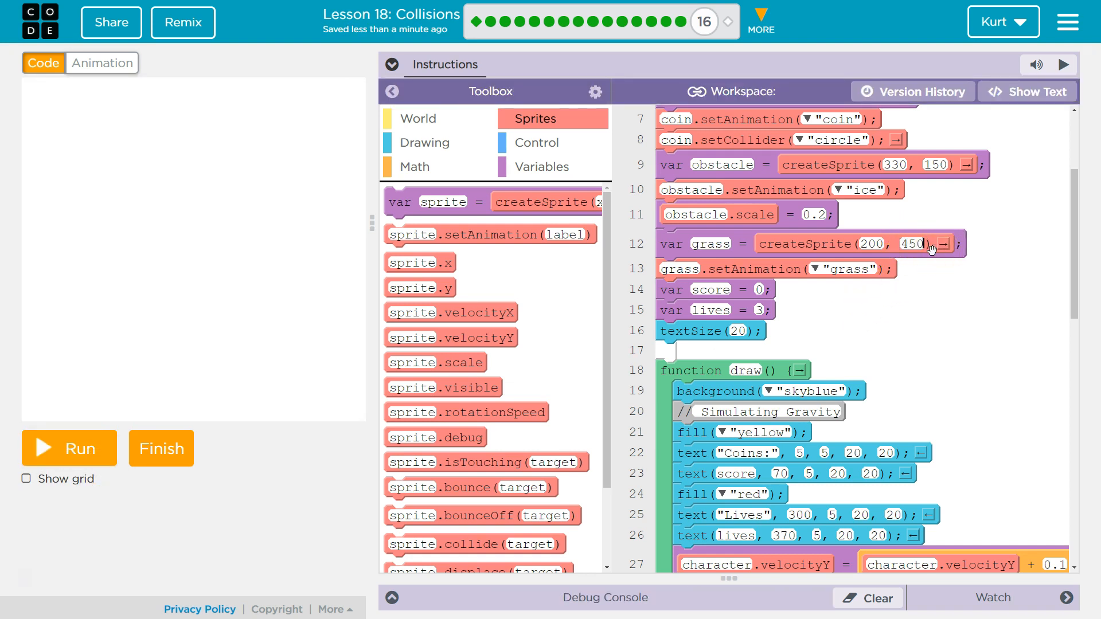
{"action": "left_click", "coordinate": [67, 448]}
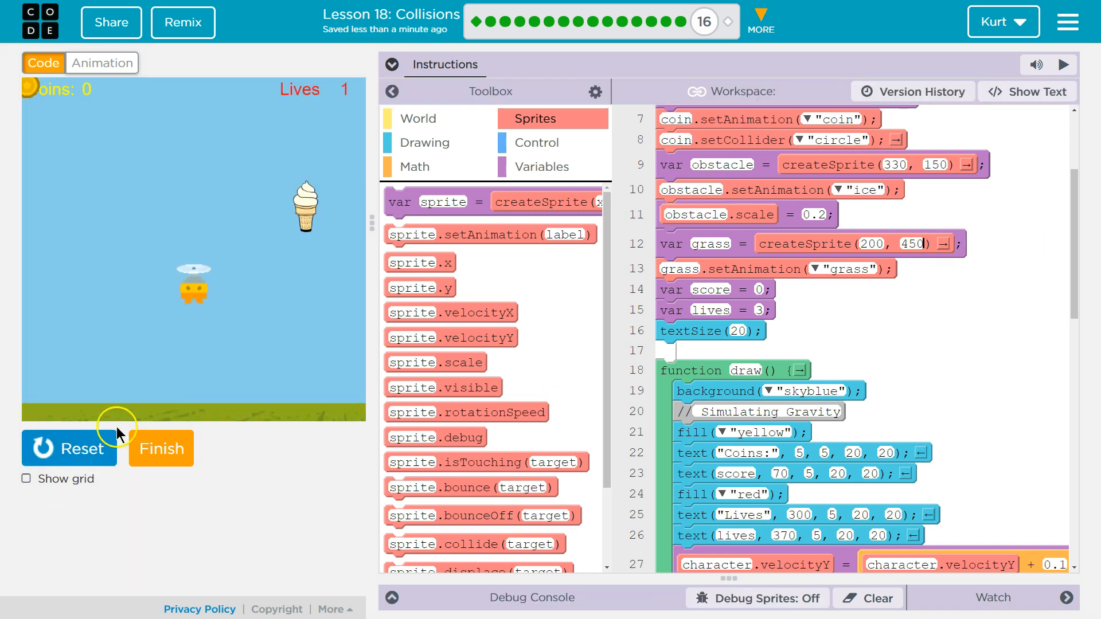
{"action": "left_click", "coordinate": [68, 449]}
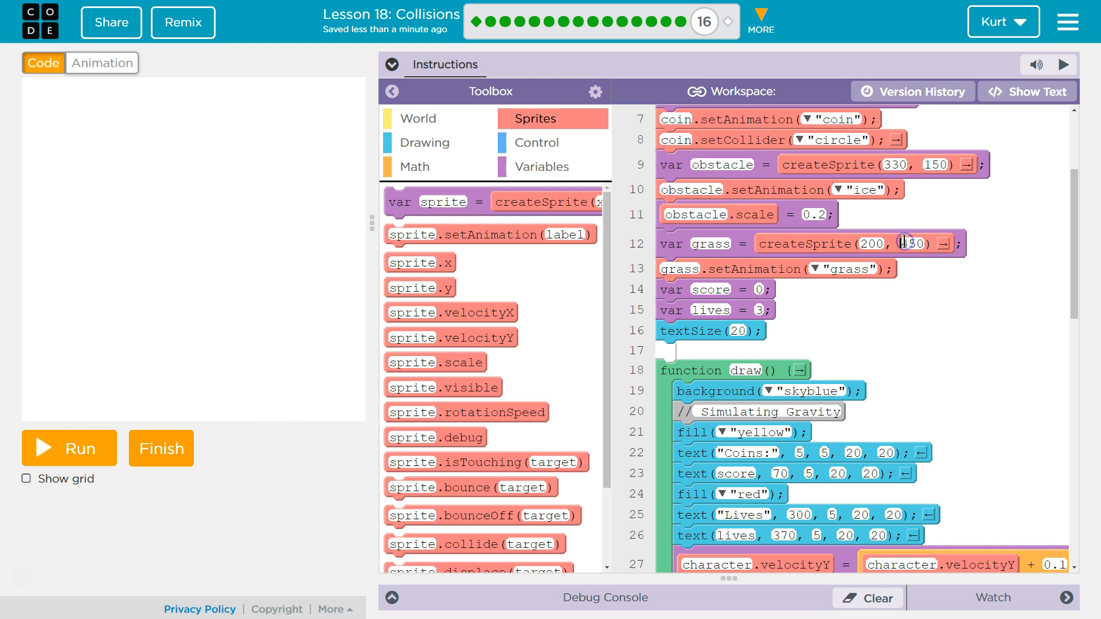
{"action": "type", "text": "400"}
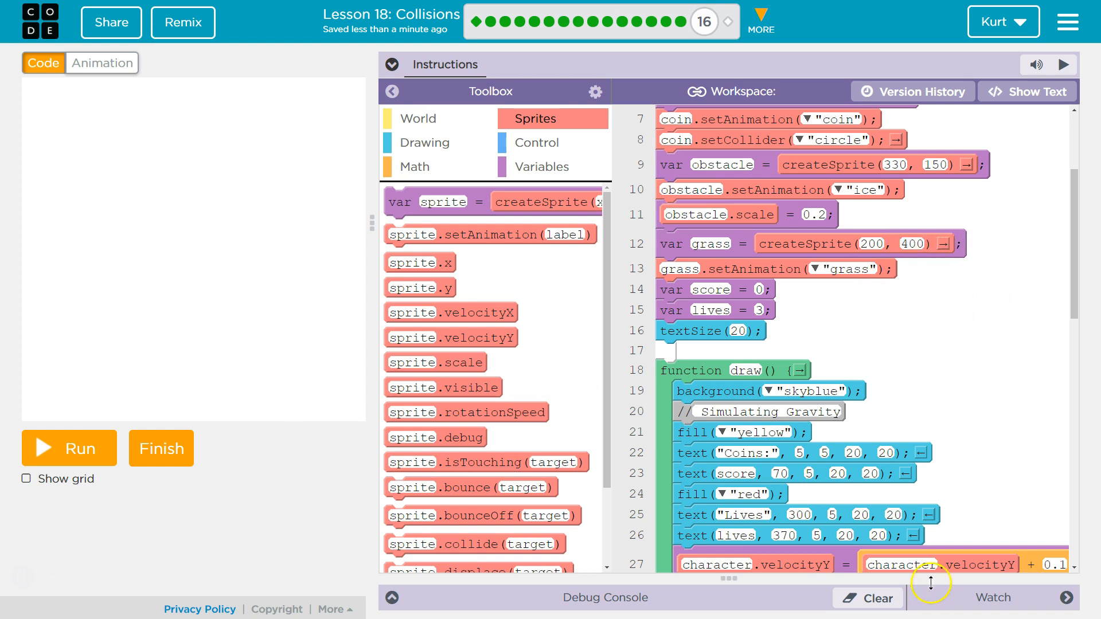
{"action": "scroll", "scroll_direction": "down", "scroll_amount": 3}
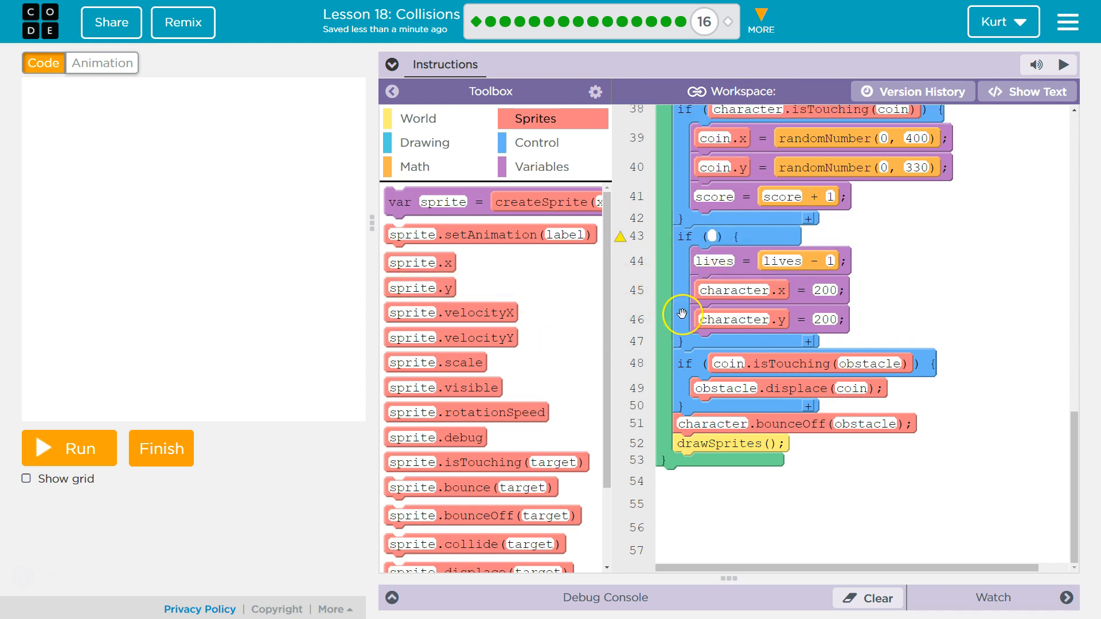
{"action": "mouse_move", "coordinate": [510, 448]}
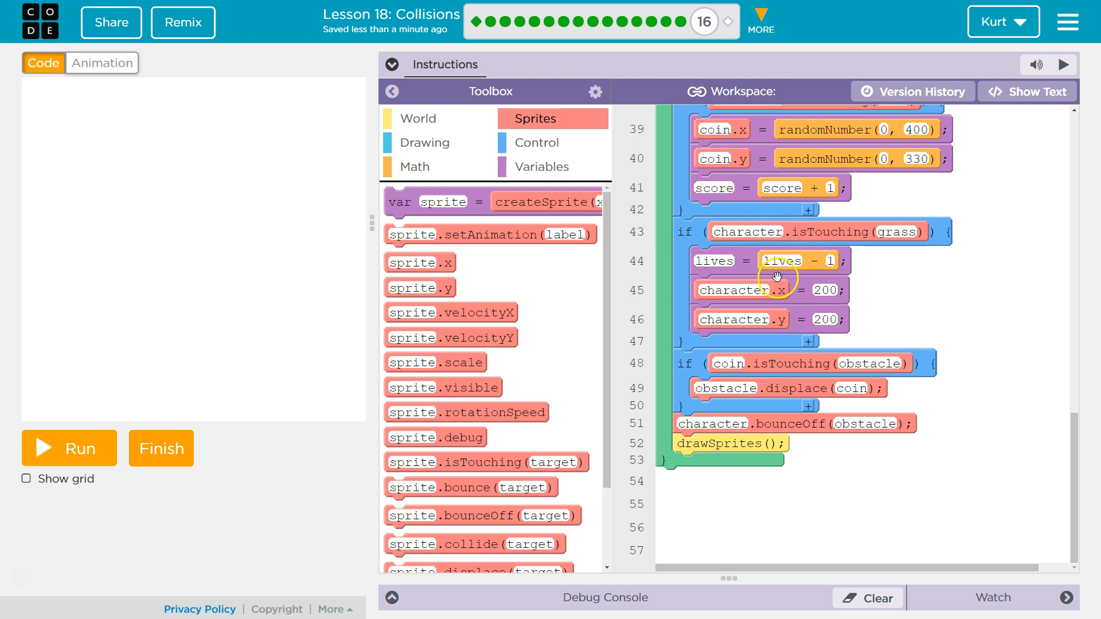
{"action": "mouse_move", "coordinate": [781, 317]}
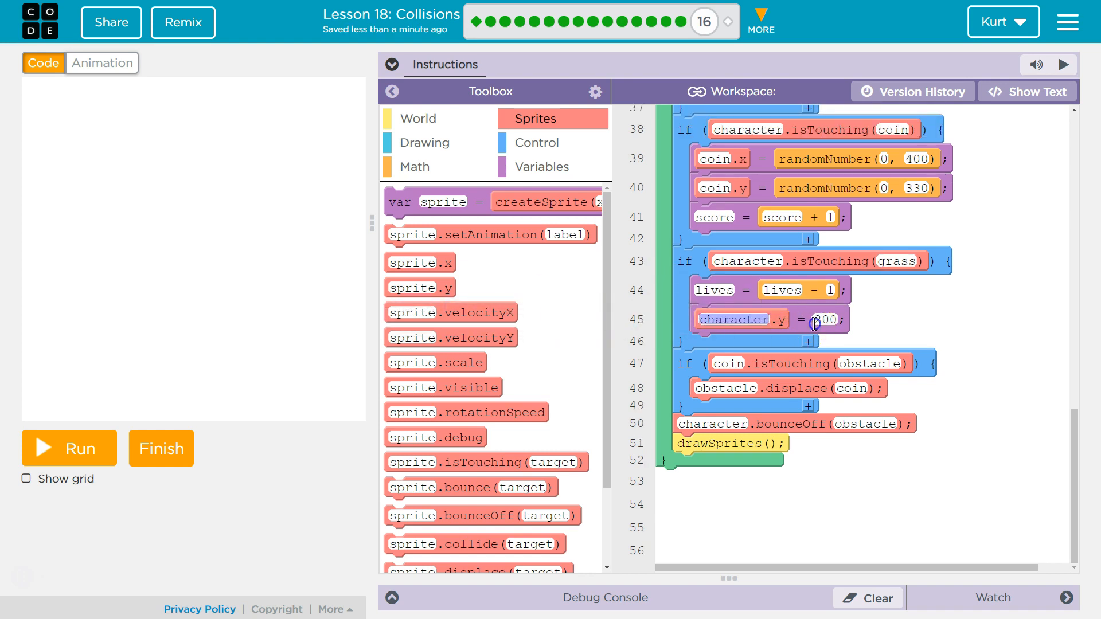
Step: Scroll up to the draw loop's isTouching(grass) check that subtracts a life
{"action": "scroll", "scroll_direction": "up", "scroll_amount": 3}
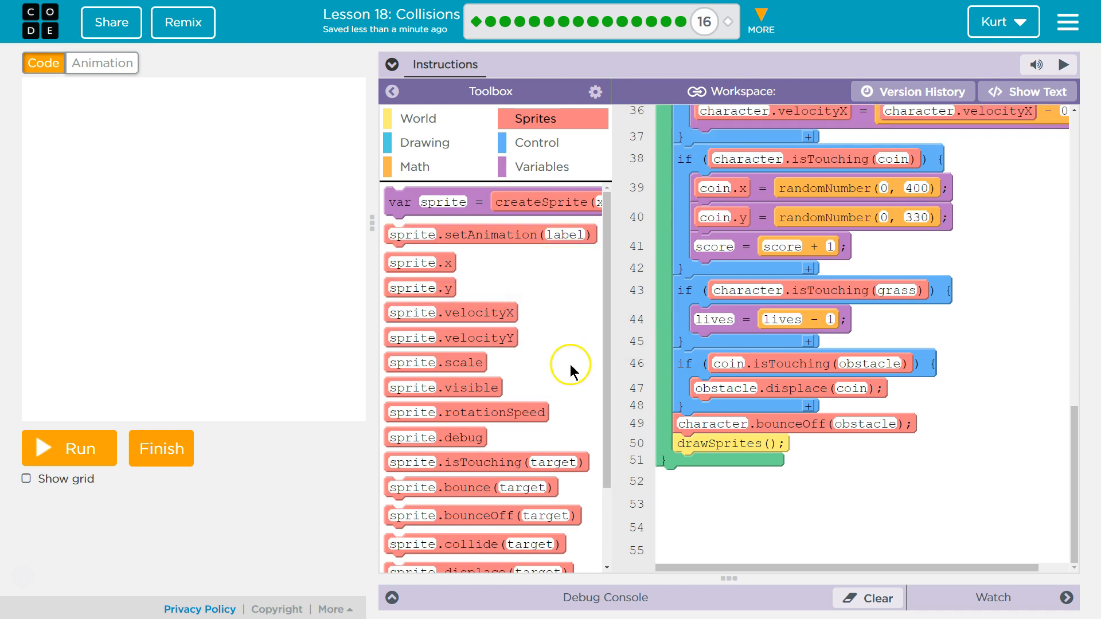
{"action": "mouse_move", "coordinate": [546, 142]}
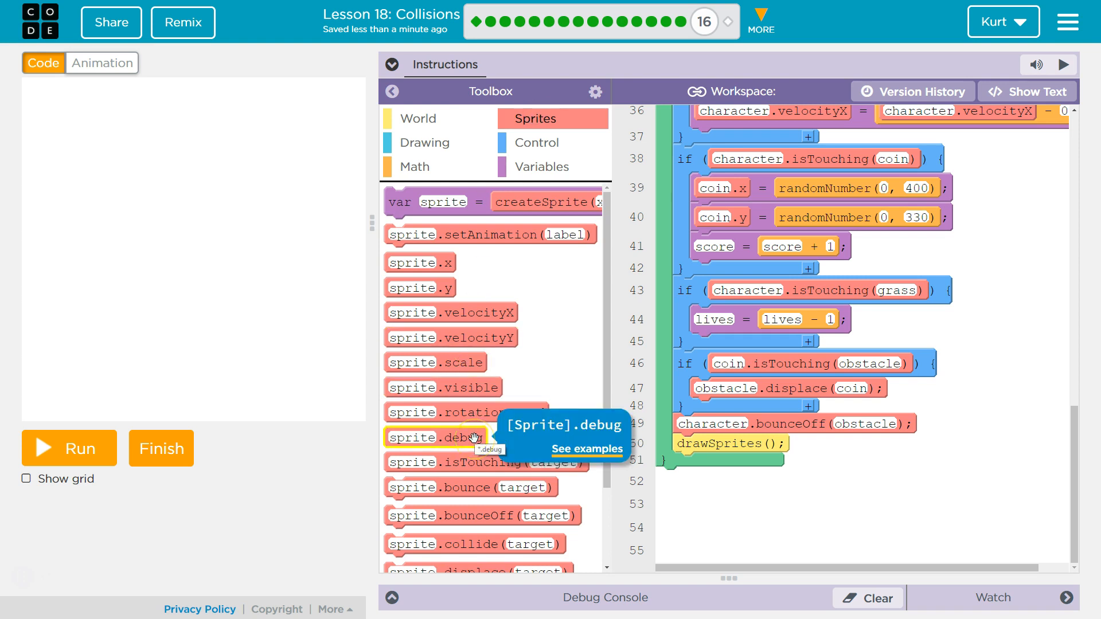
Step: Browse the Sprites toolbox down toward the bounceOff and setCollider blocks
{"action": "scroll", "scroll_direction": "down", "scroll_amount": 3}
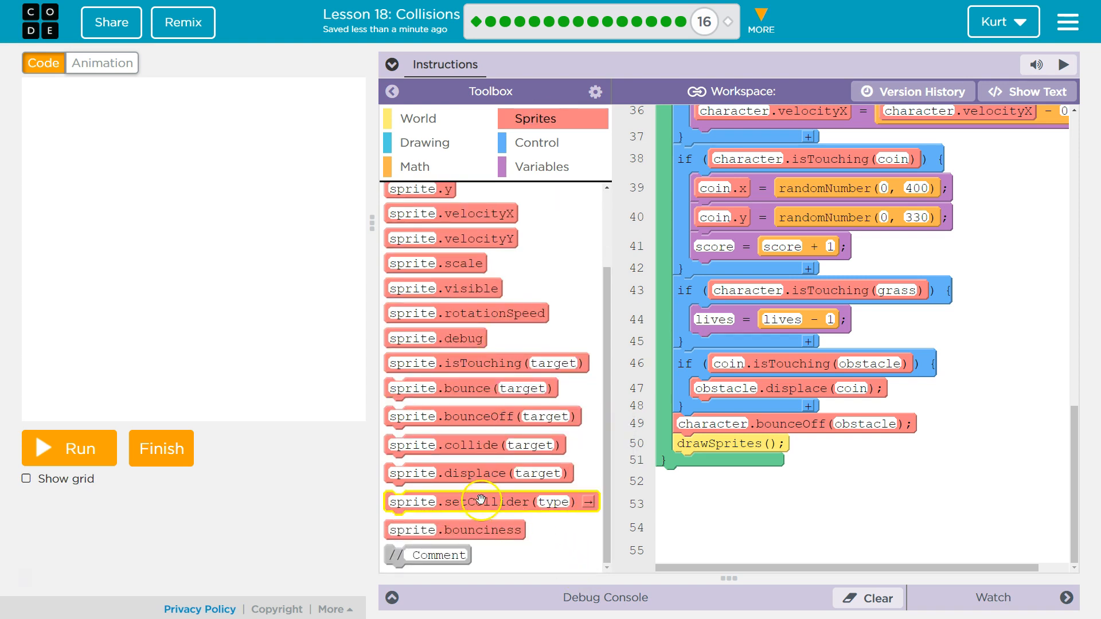
{"action": "mouse_move", "coordinate": [477, 473]}
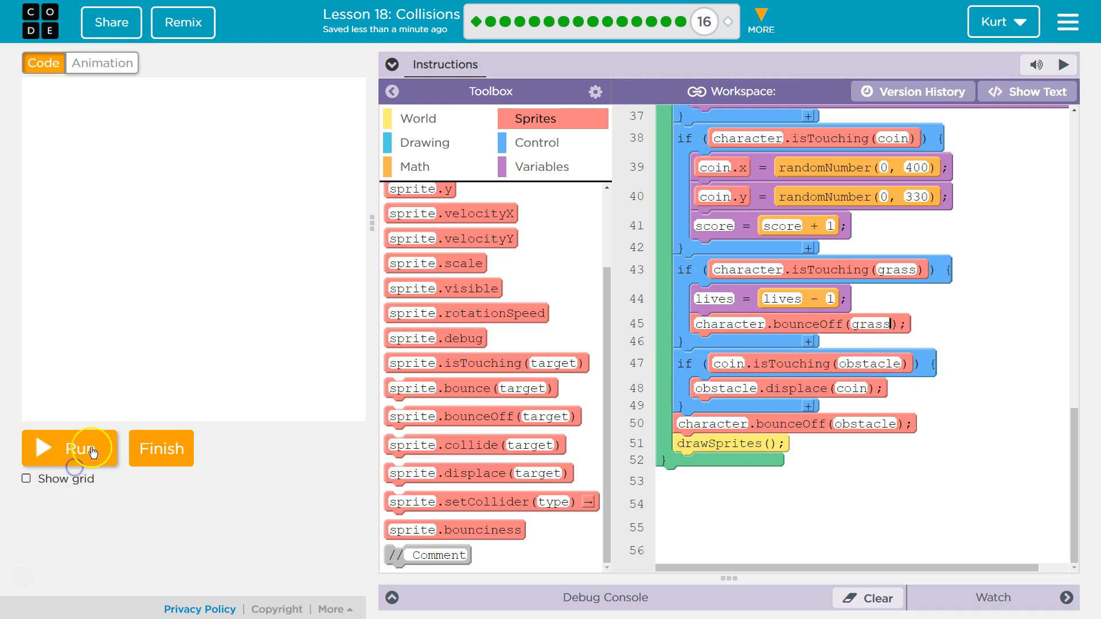
Step: Test-play the grass bounce once, stop the game, and show the lesson instructions again
{"action": "left_click", "coordinate": [70, 448]}
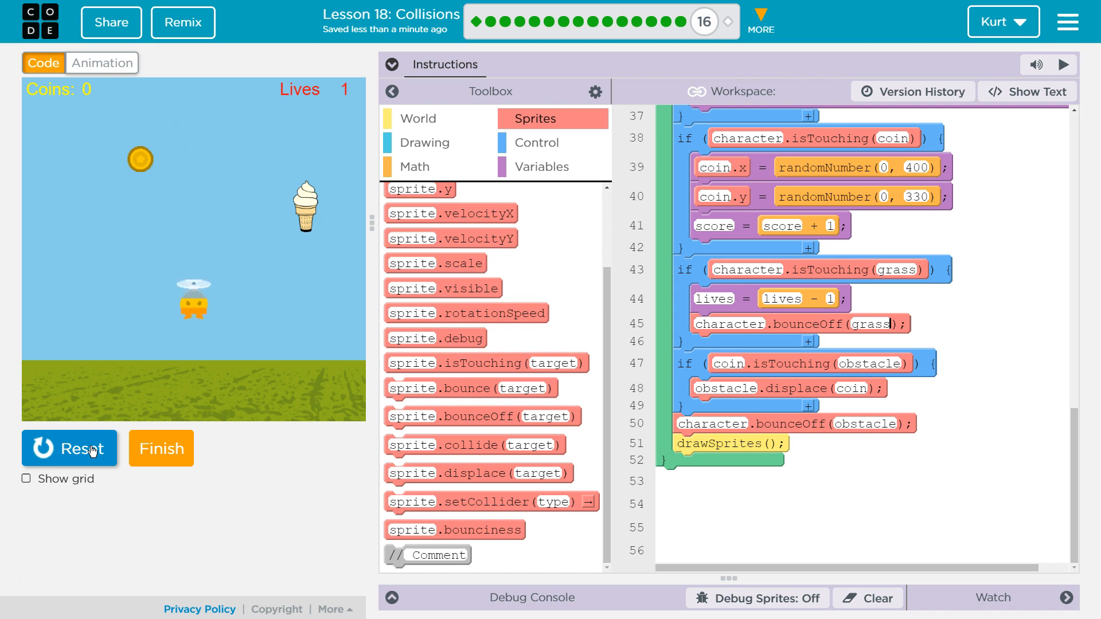
{"action": "left_click", "coordinate": [69, 448]}
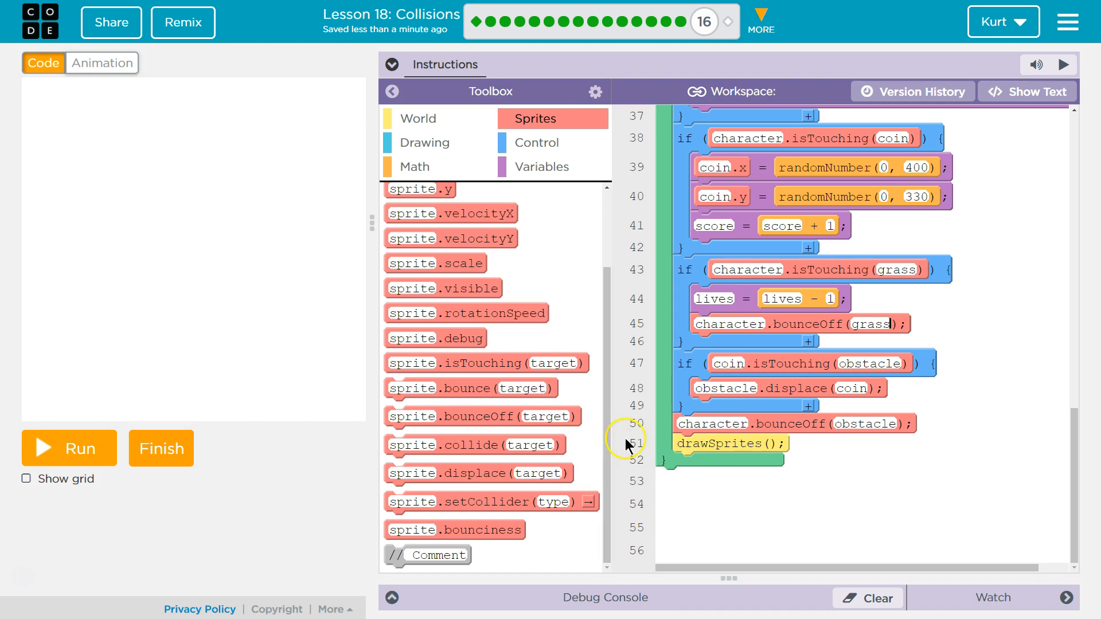
{"action": "left_click", "coordinate": [392, 64]}
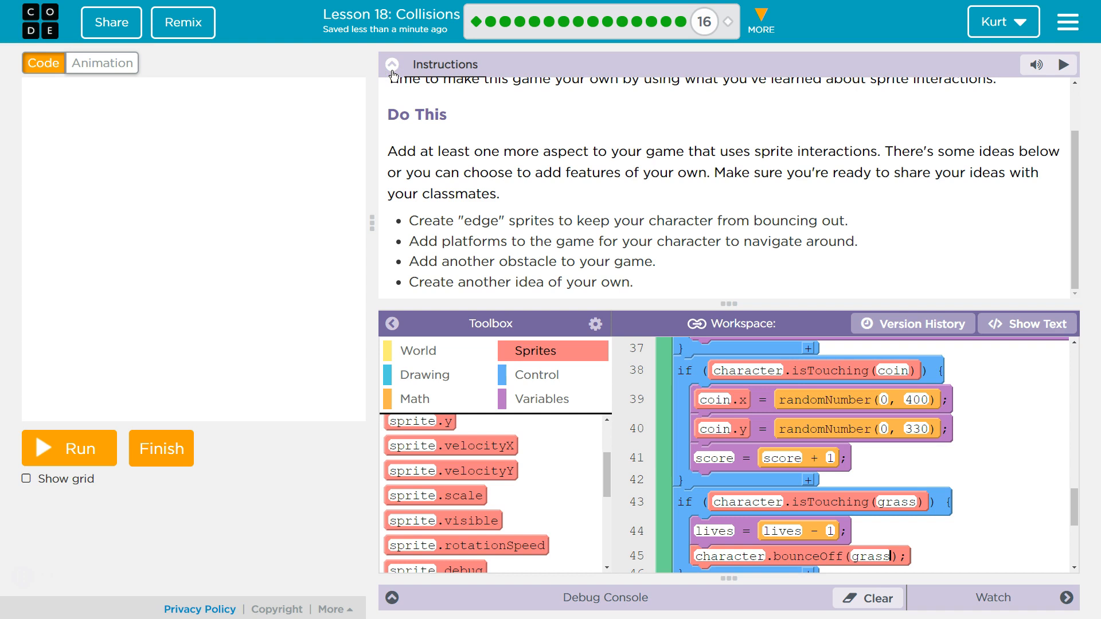
Step: Browse the Food category of the Animation Library without picking an image
{"action": "left_click", "coordinate": [101, 62]}
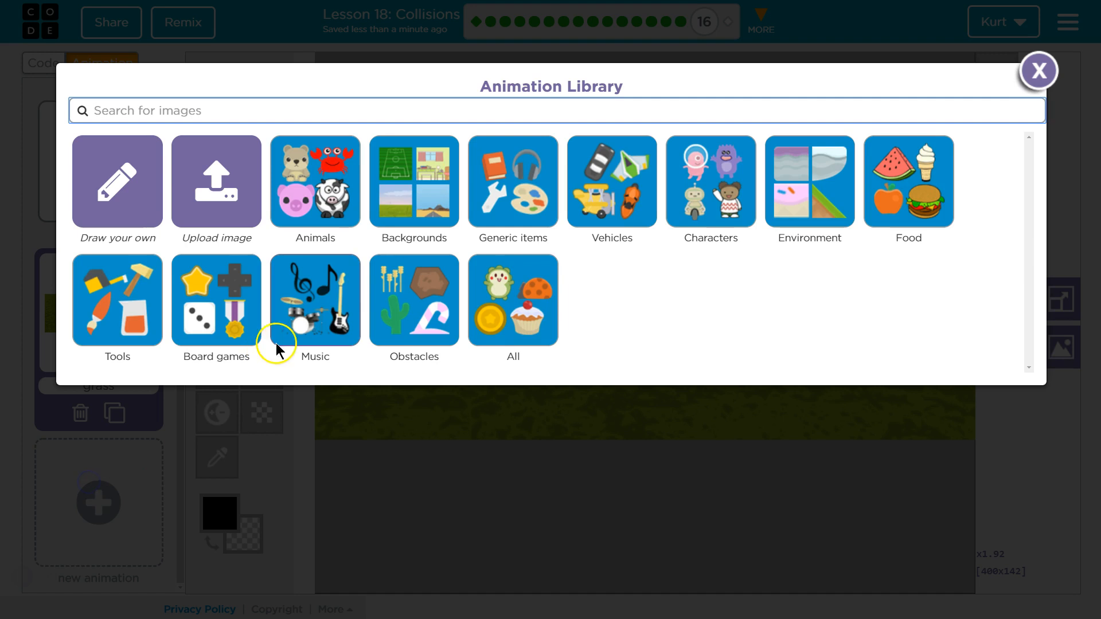
{"action": "left_click", "coordinate": [909, 183]}
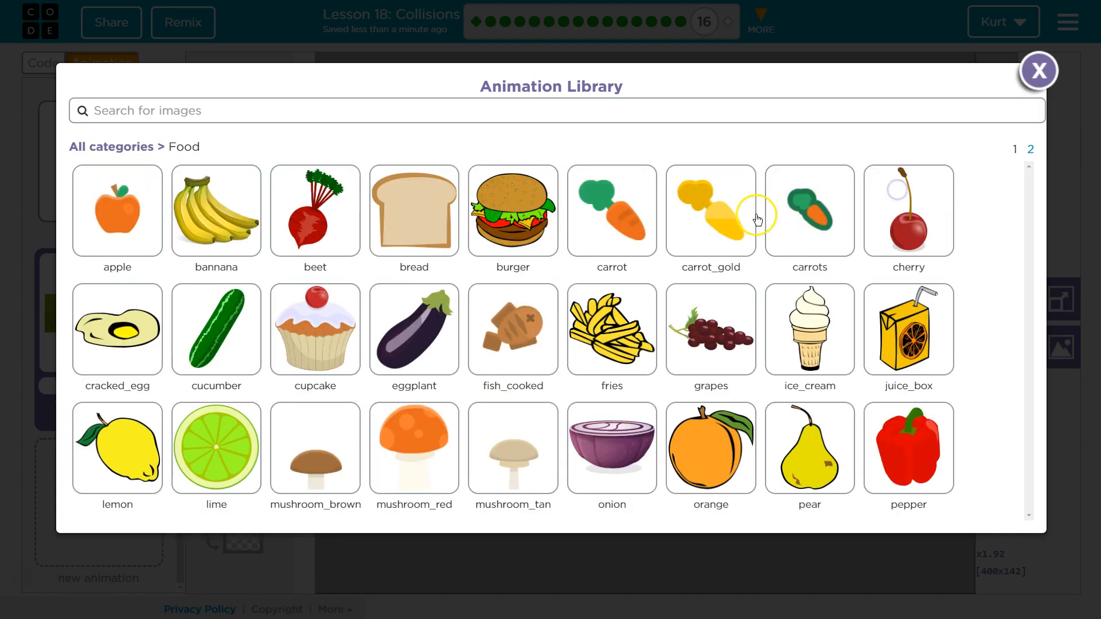
{"action": "mouse_move", "coordinate": [816, 241]}
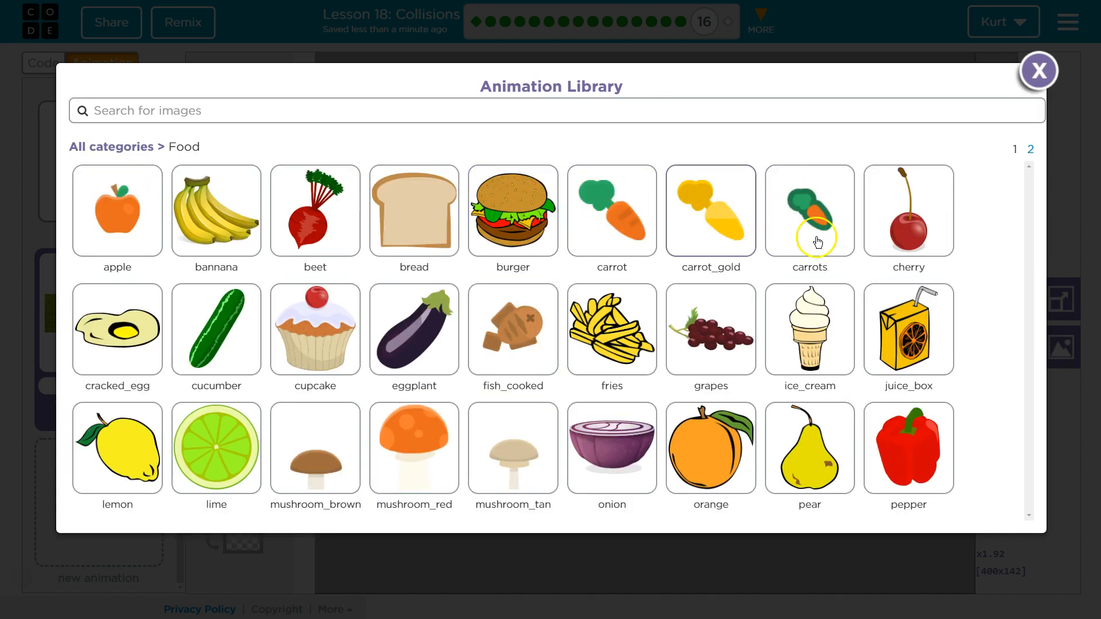
{"action": "left_click", "coordinate": [1039, 71]}
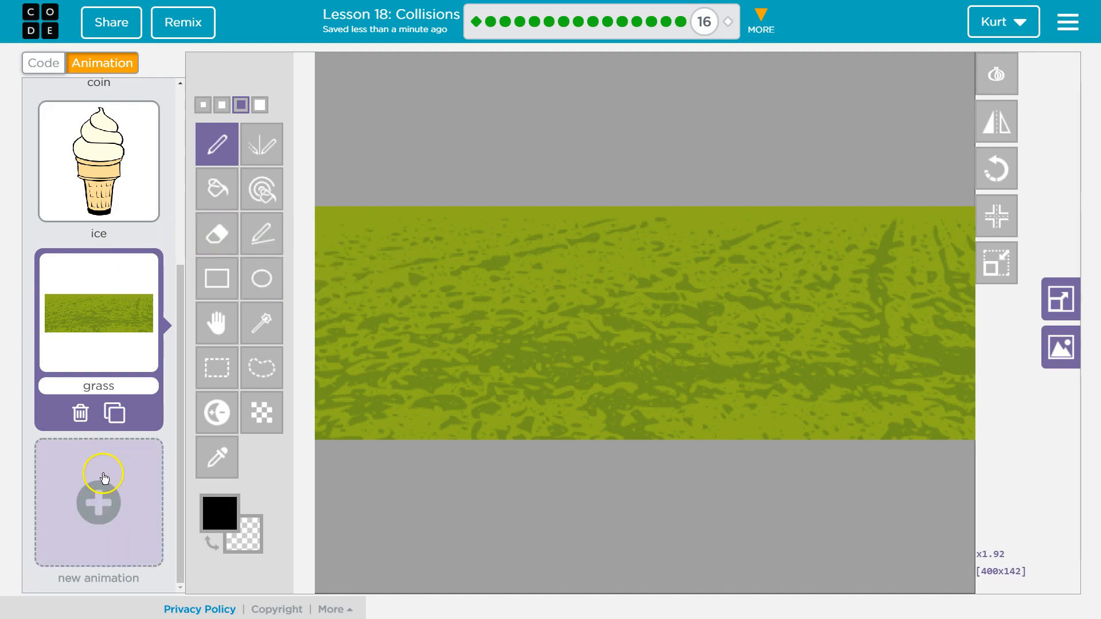
Step: Add the coin_gold image from page 2 of the Board games library as a new animation
{"action": "left_click", "coordinate": [98, 502]}
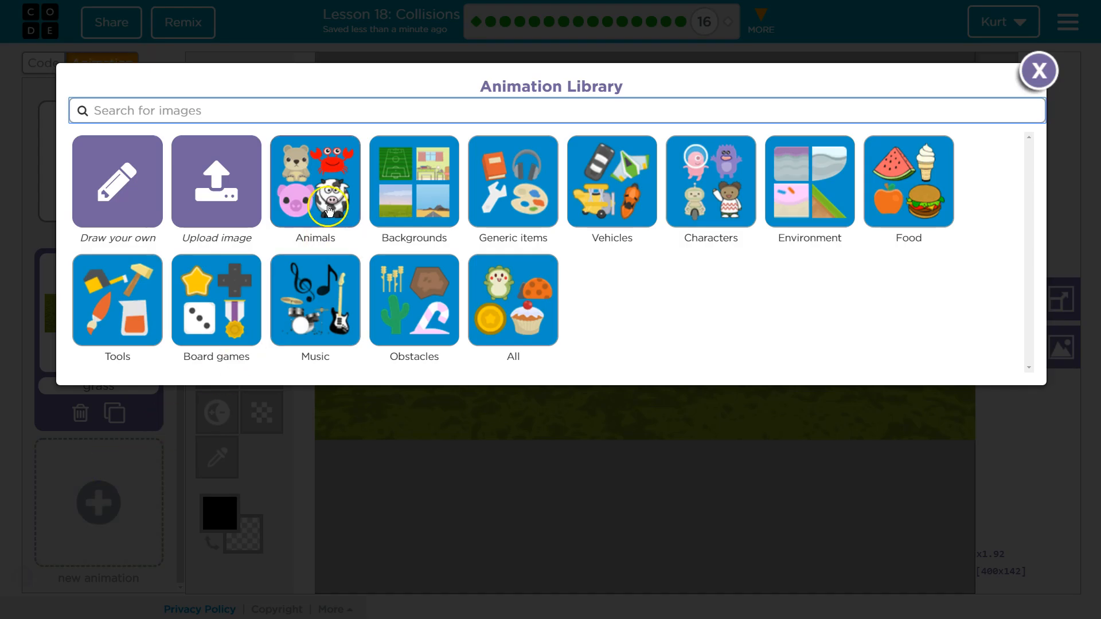
{"action": "left_click", "coordinate": [216, 308]}
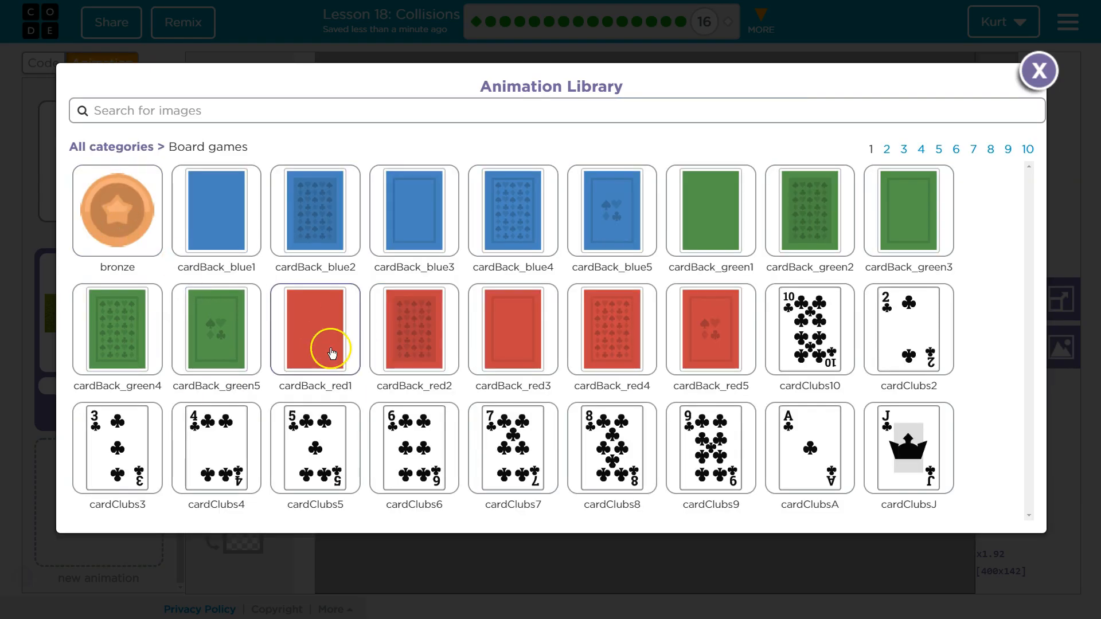
{"action": "mouse_move", "coordinate": [988, 169]}
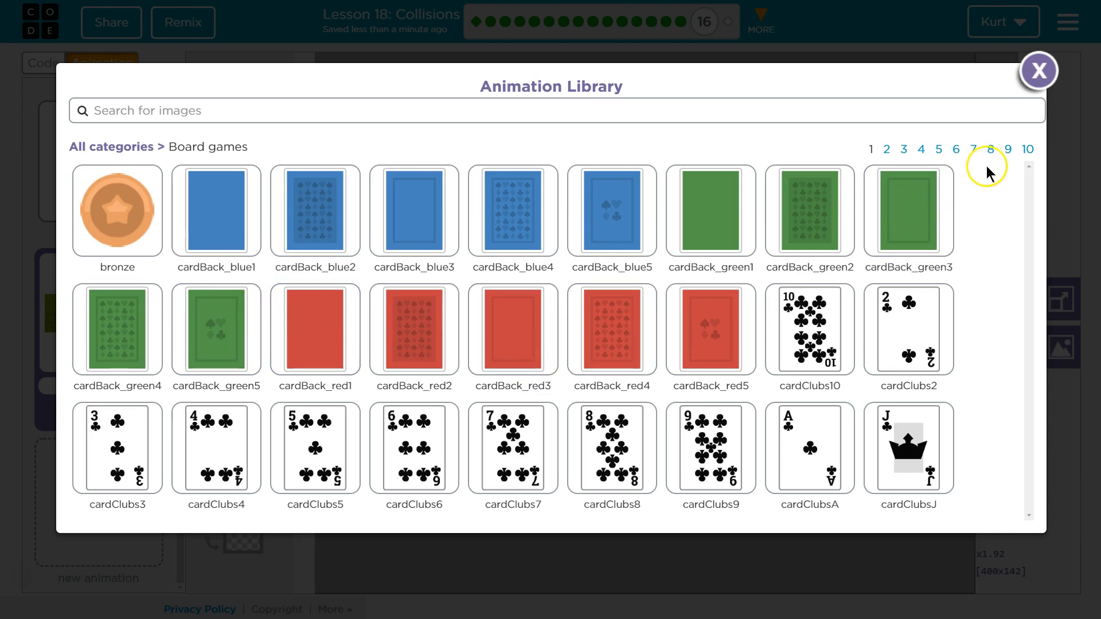
{"action": "left_click", "coordinate": [904, 150]}
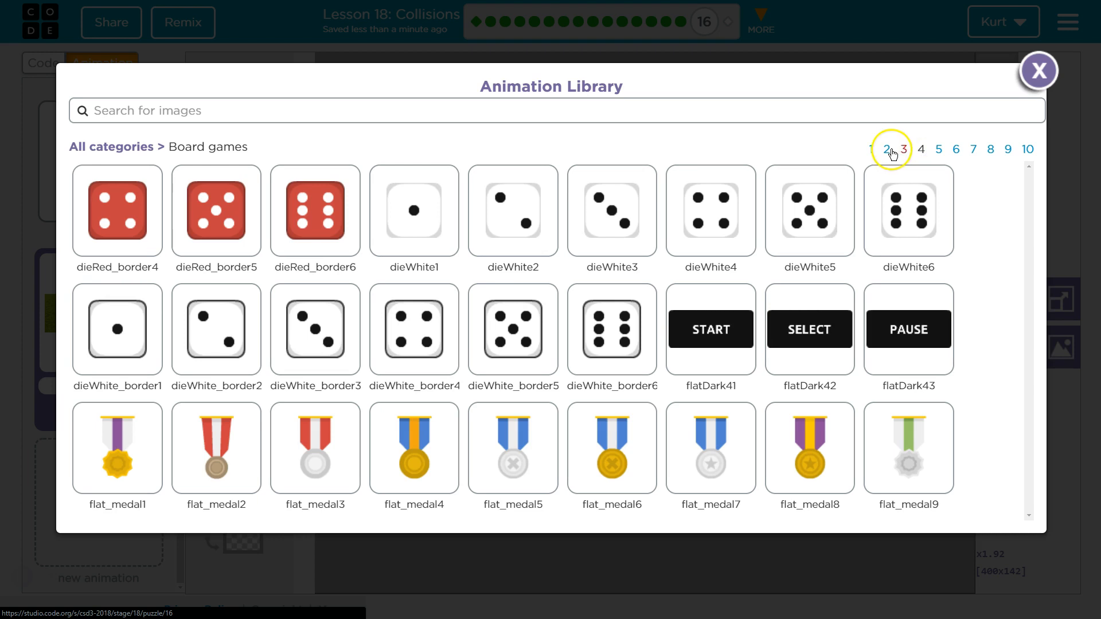
{"action": "left_click", "coordinate": [871, 149]}
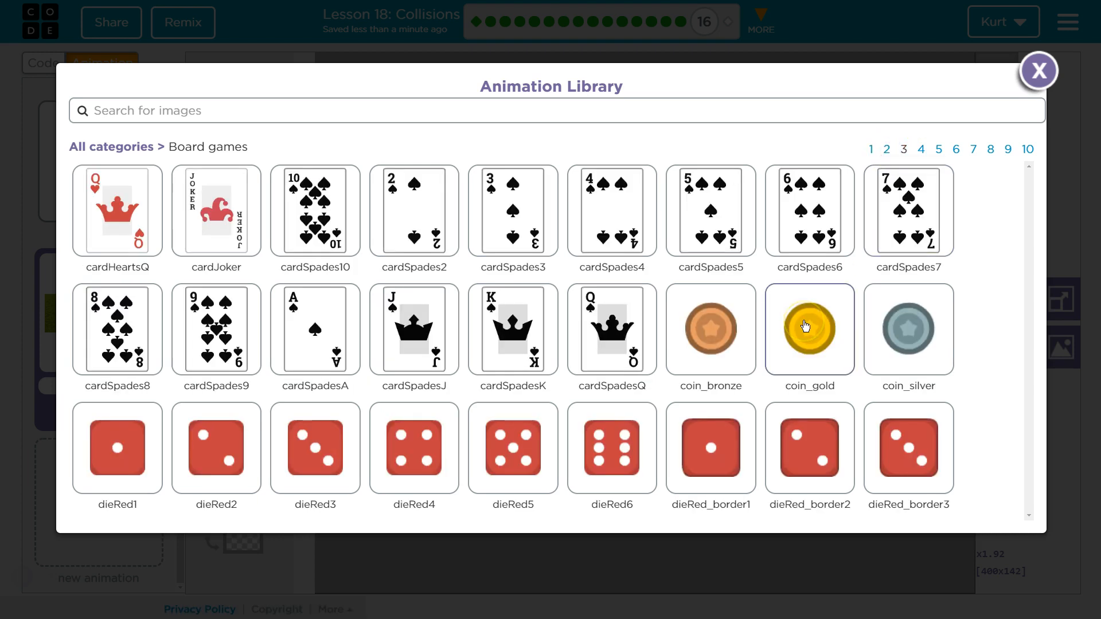
{"action": "left_click", "coordinate": [809, 328]}
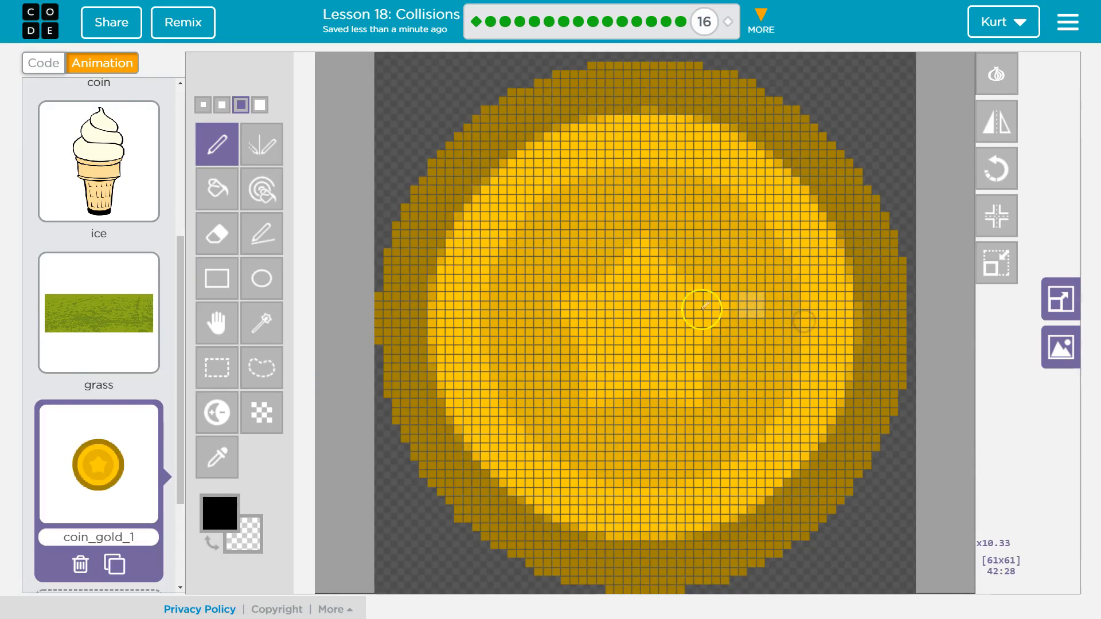
Step: Delete the coin_gold_1 animation and confirm the deletion
{"action": "left_click", "coordinate": [110, 508]}
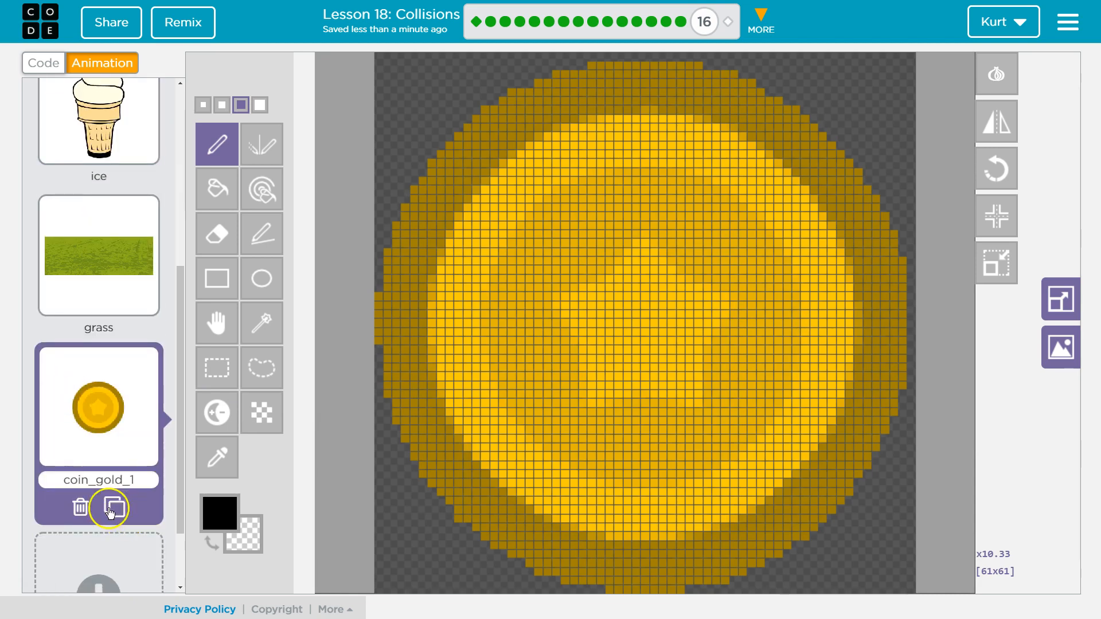
{"action": "left_click", "coordinate": [79, 508]}
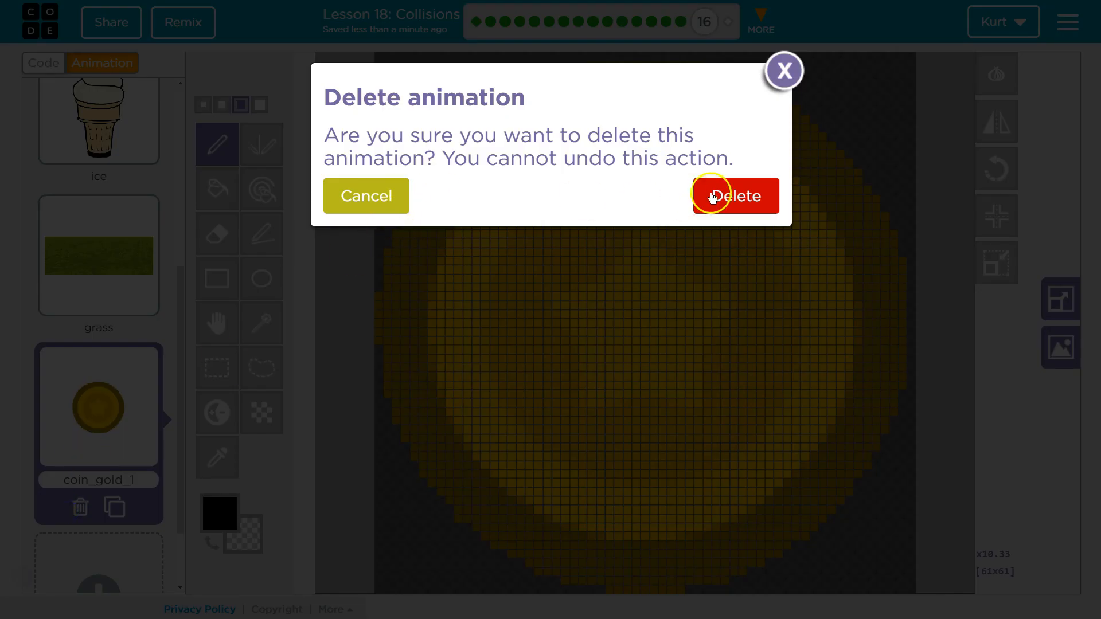
{"action": "left_click", "coordinate": [736, 195]}
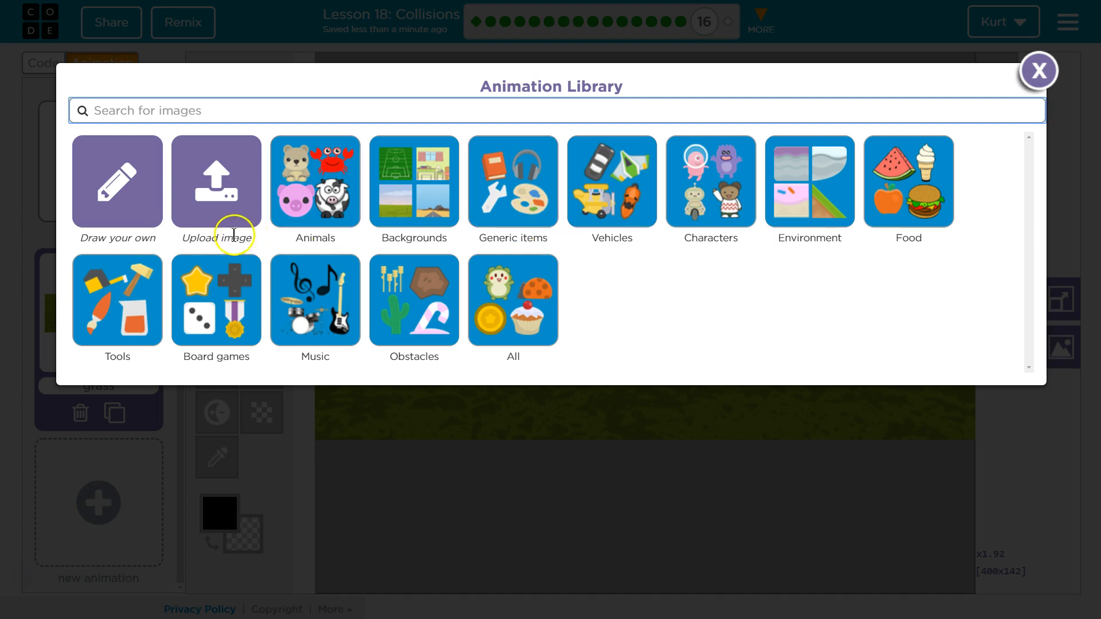
Step: Add the coin_silver image from the Board games library as a new animation
{"action": "left_click", "coordinate": [216, 300]}
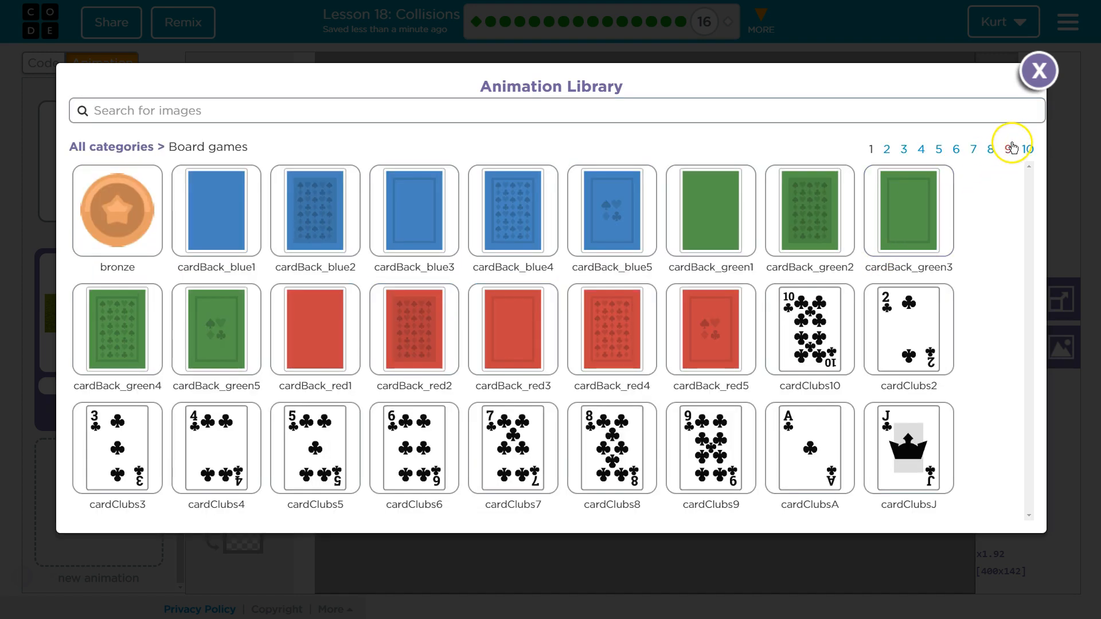
{"action": "left_click", "coordinate": [1008, 149]}
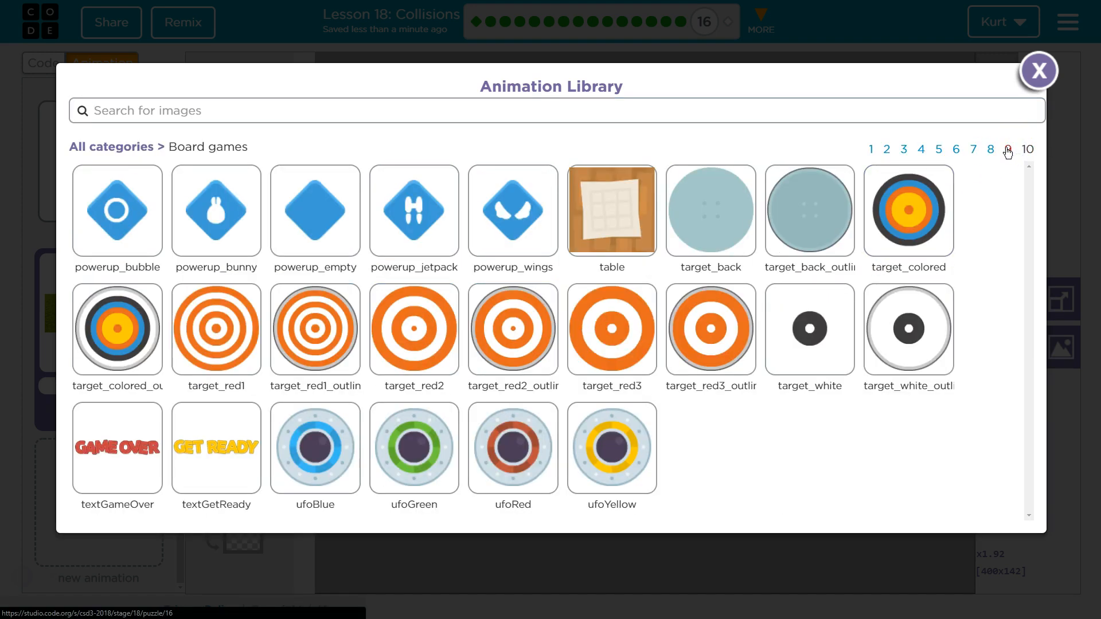
{"action": "left_click", "coordinate": [974, 149]}
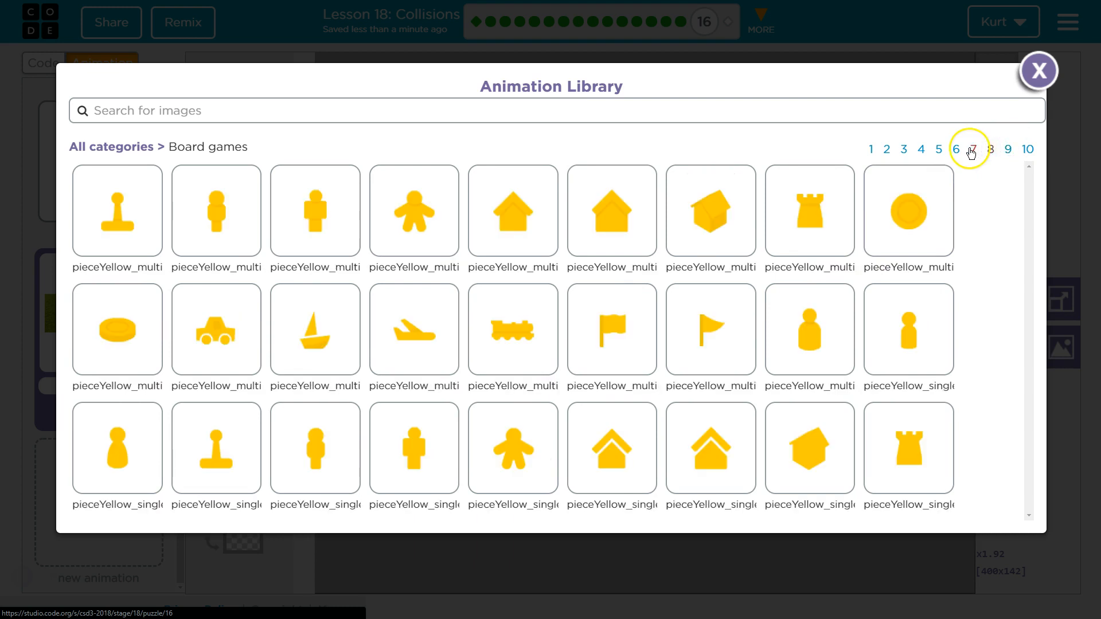
{"action": "left_click", "coordinate": [956, 149]}
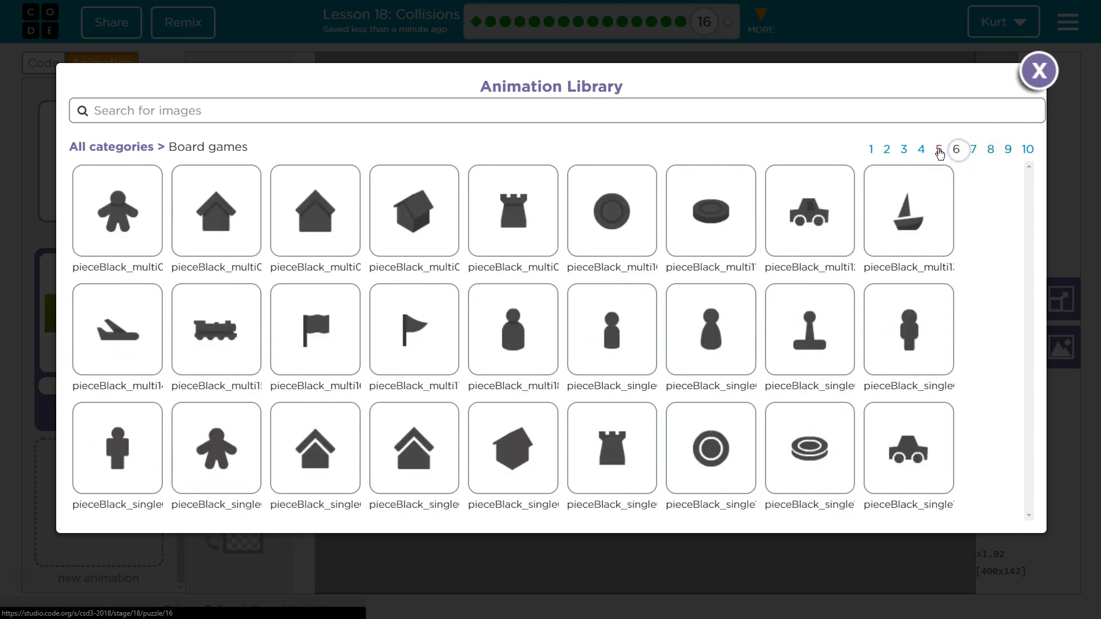
{"action": "left_click", "coordinate": [939, 150]}
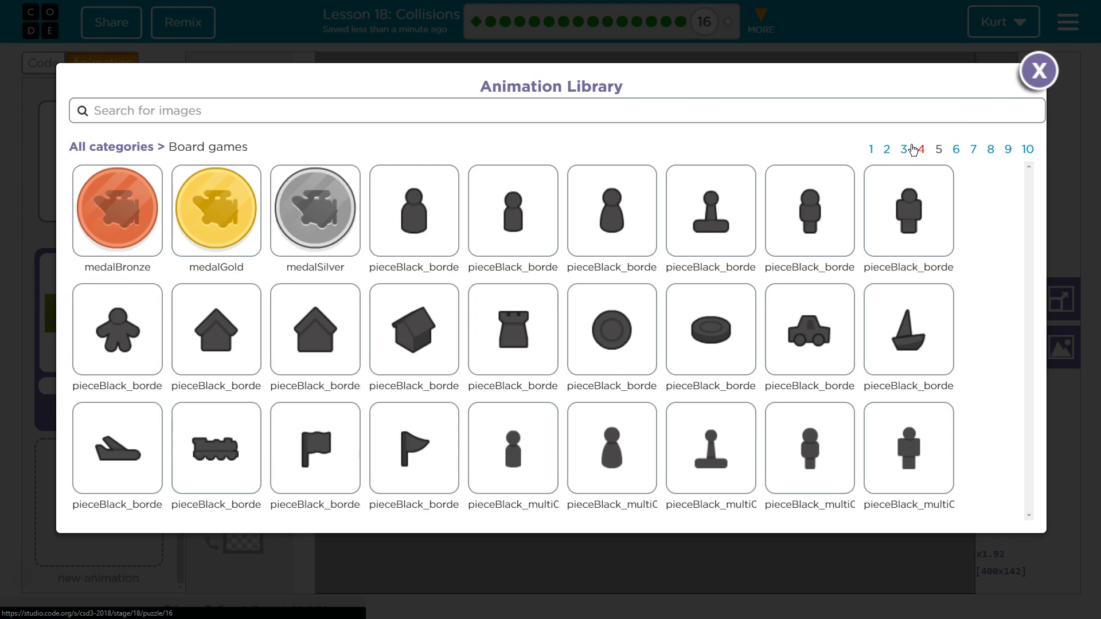
{"action": "left_click", "coordinate": [922, 149]}
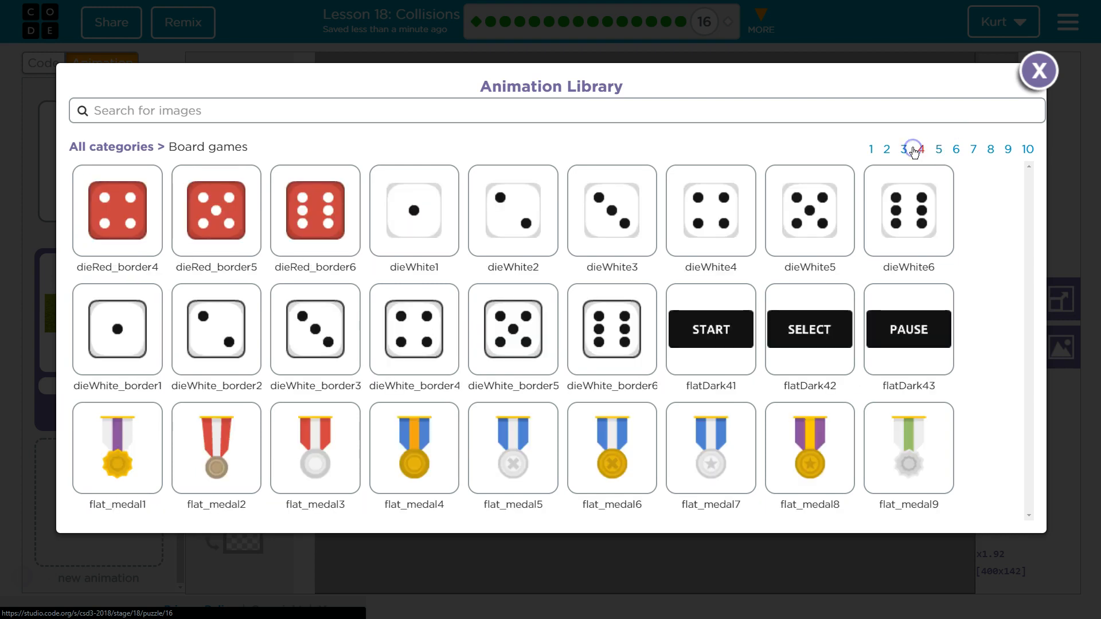
{"action": "left_click", "coordinate": [903, 149]}
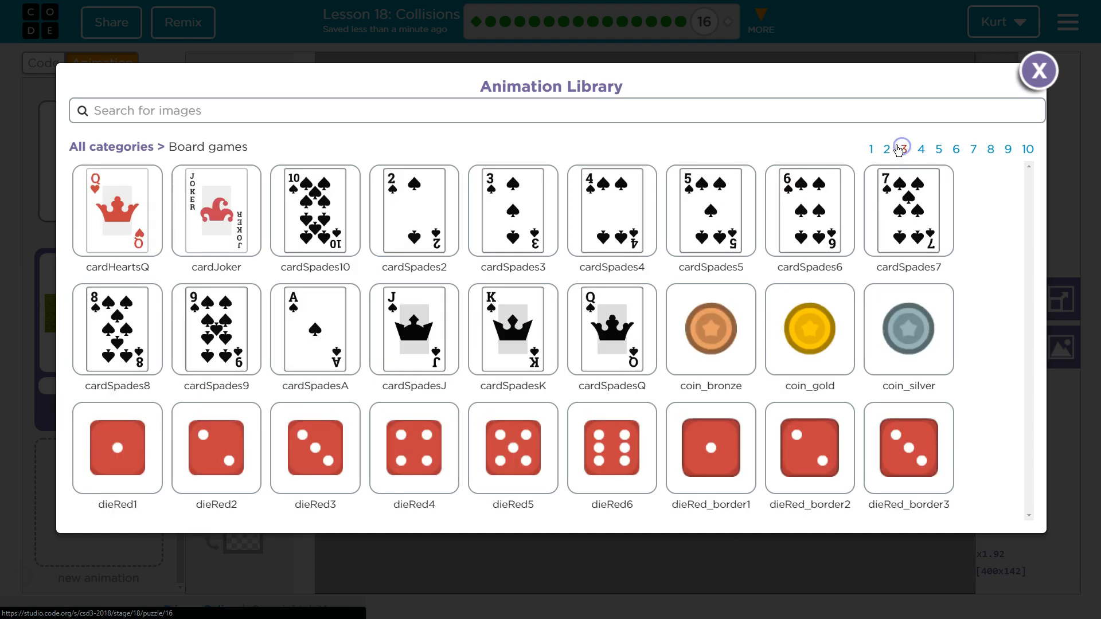
{"action": "left_click", "coordinate": [1039, 71]}
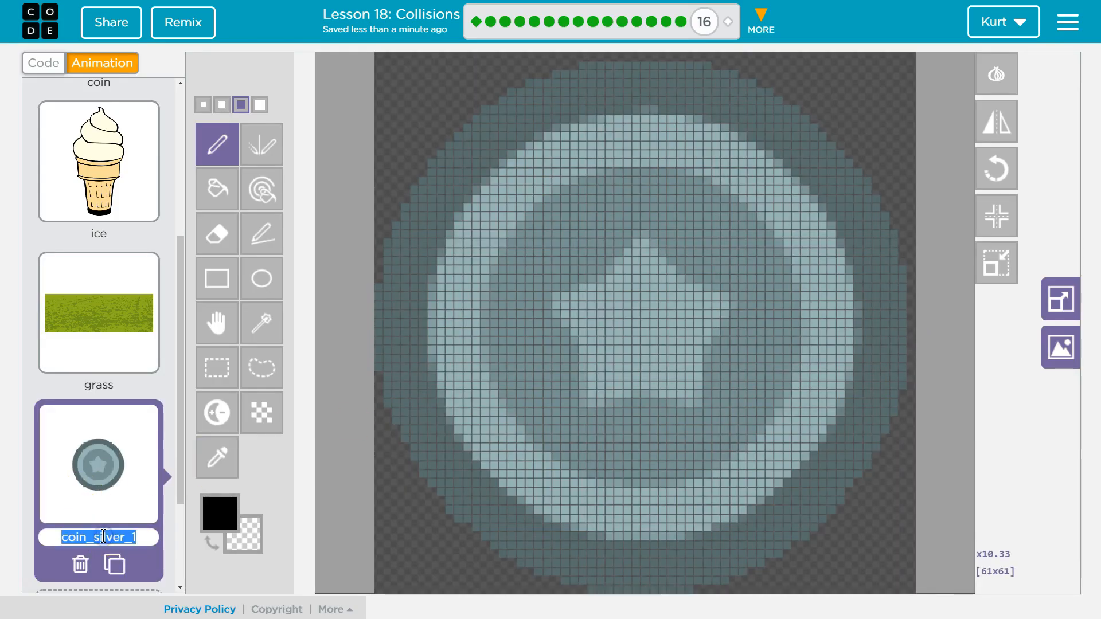
Step: Rename coin_silver_1 to 'silve', return to the code and run the game
{"action": "type", "text": "silve"}
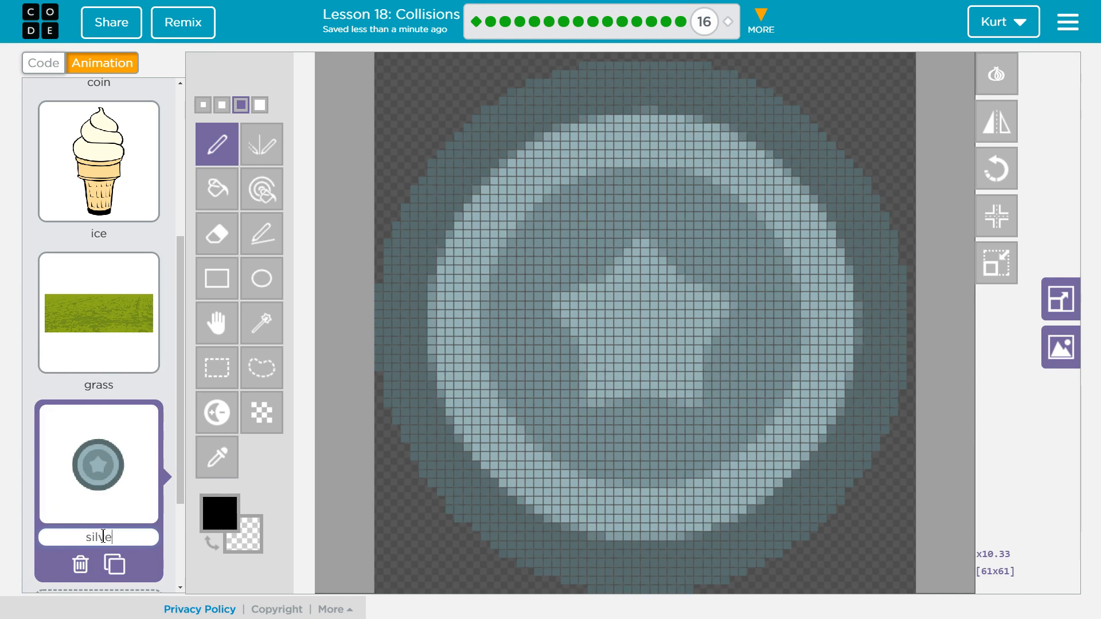
{"action": "left_click", "coordinate": [43, 63]}
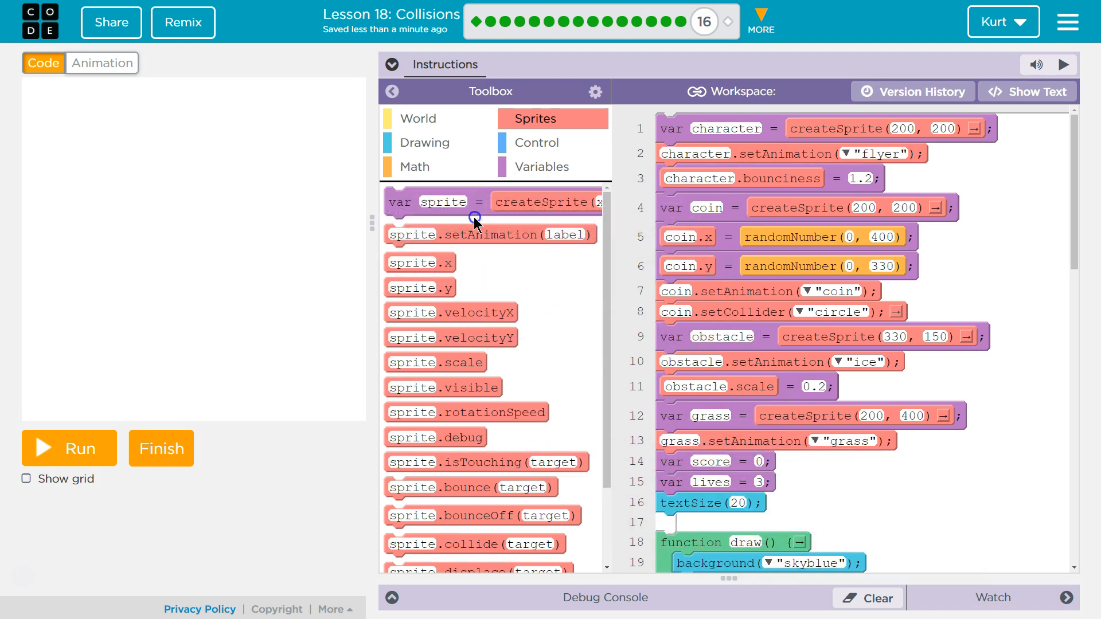
{"action": "left_click", "coordinate": [68, 449]}
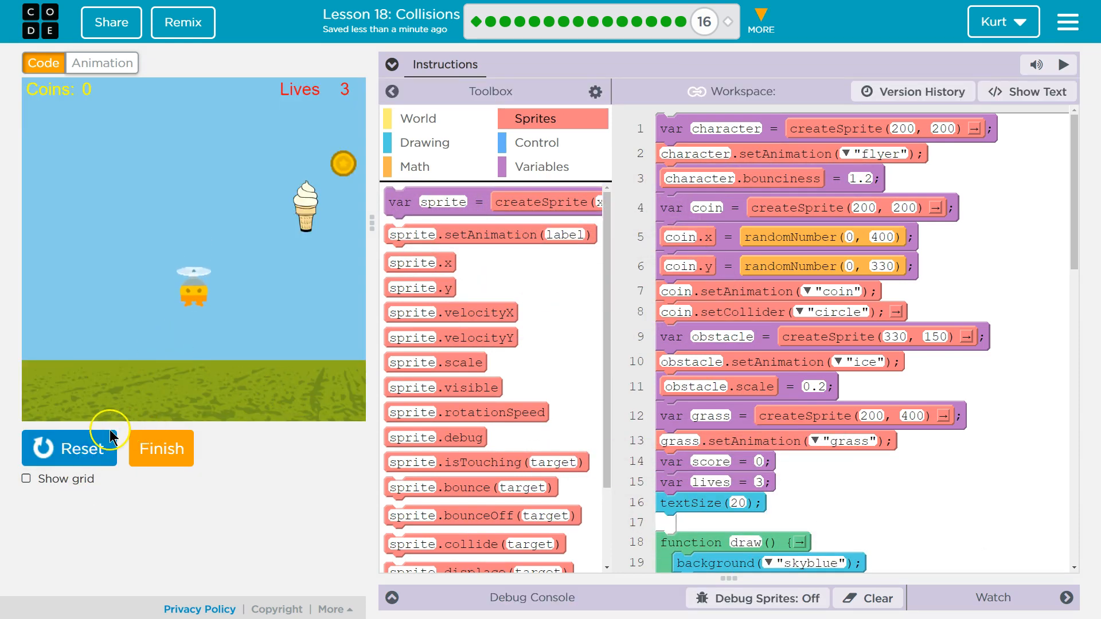